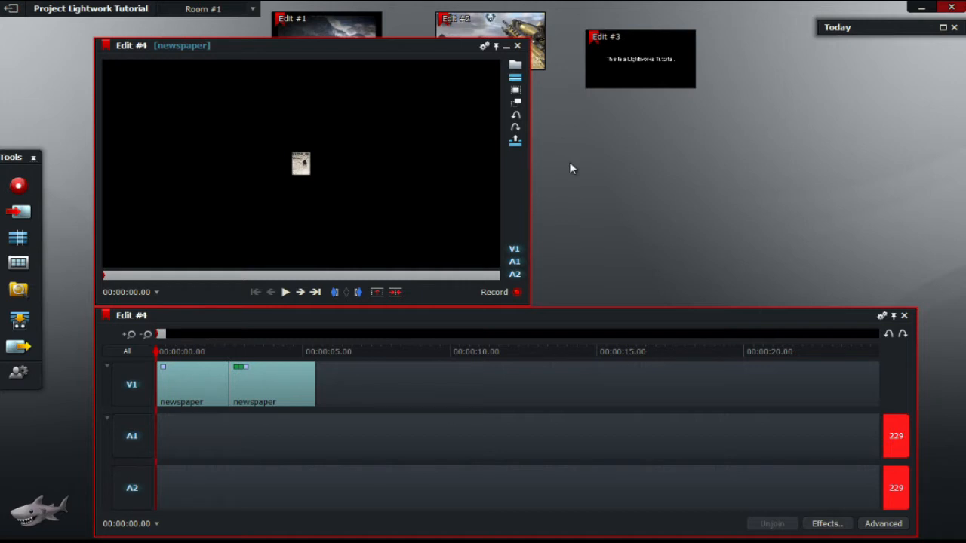
{"action": "mouse_move", "coordinate": [547, 231]}
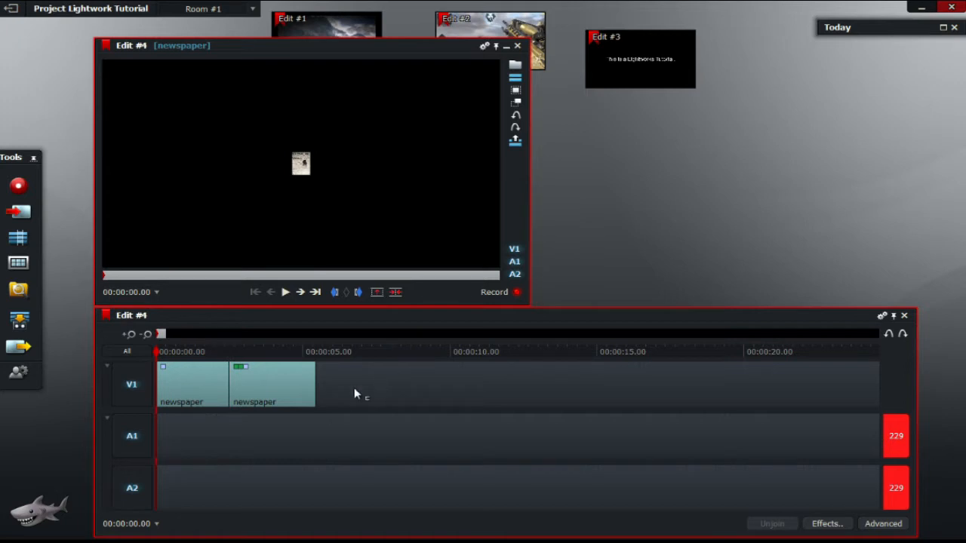
- Minimize the newspaper edit (Edit #4) to make room for a fresh empty edit
{"action": "left_click", "coordinate": [283, 292]}
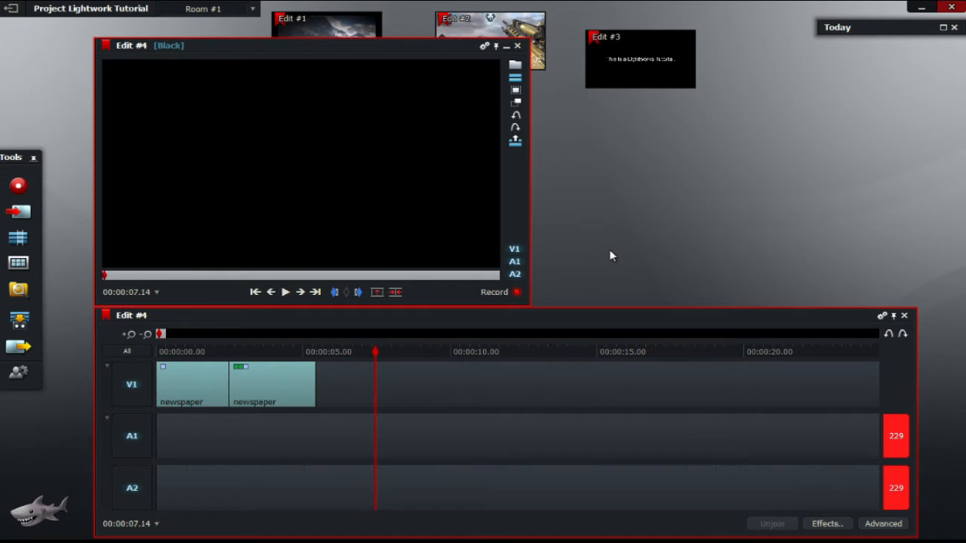
{"action": "mouse_move", "coordinate": [505, 48]}
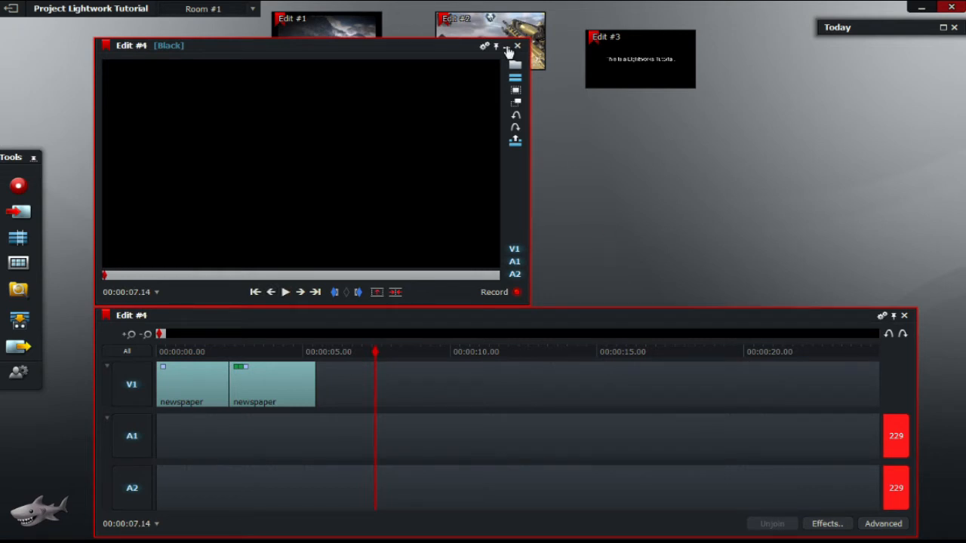
{"action": "left_click", "coordinate": [518, 47]}
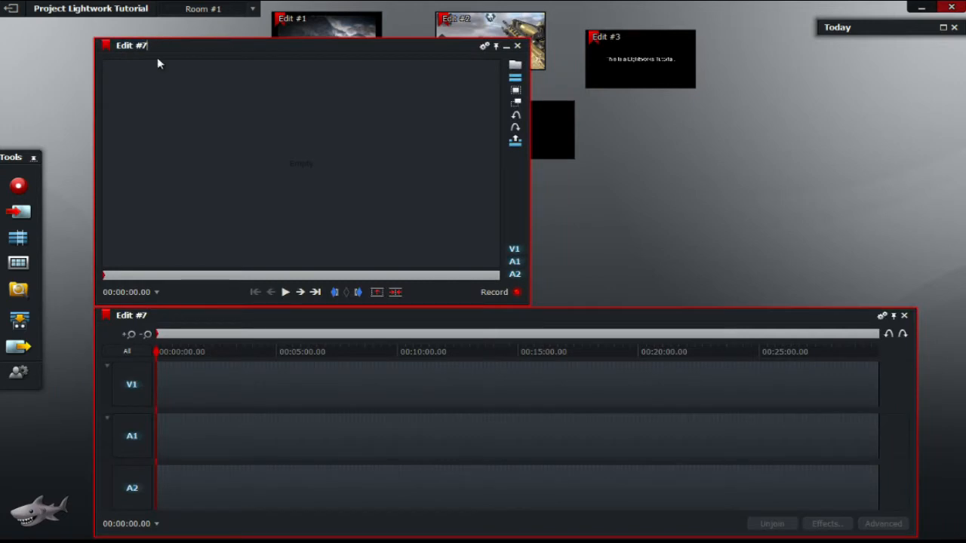
{"action": "mouse_move", "coordinate": [187, 84]}
{"action": "type", "text": "5"}
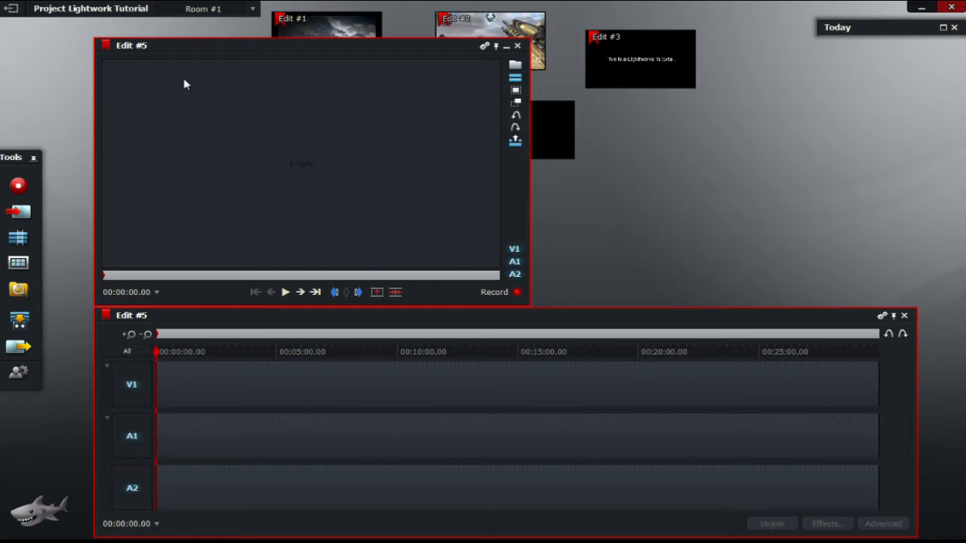
{"action": "mouse_move", "coordinate": [7, 102]}
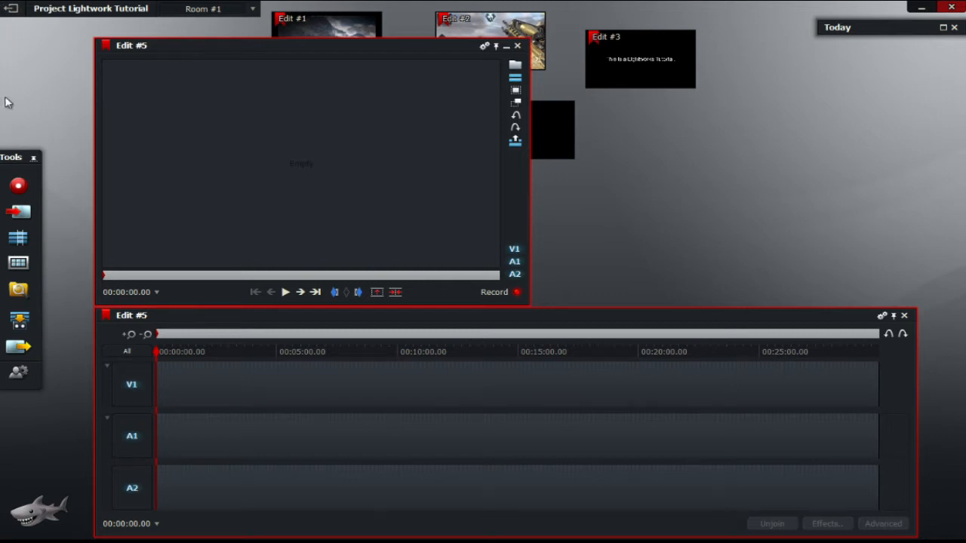
{"action": "mouse_move", "coordinate": [22, 216]}
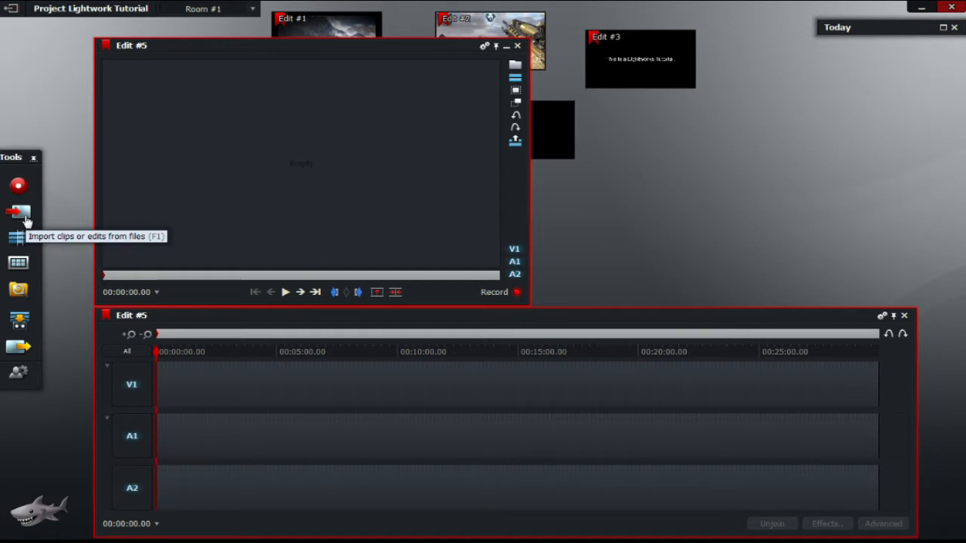
- Import the newspaper image onto track V1 and zoom out to show the full clip
{"action": "left_click", "coordinate": [17, 213]}
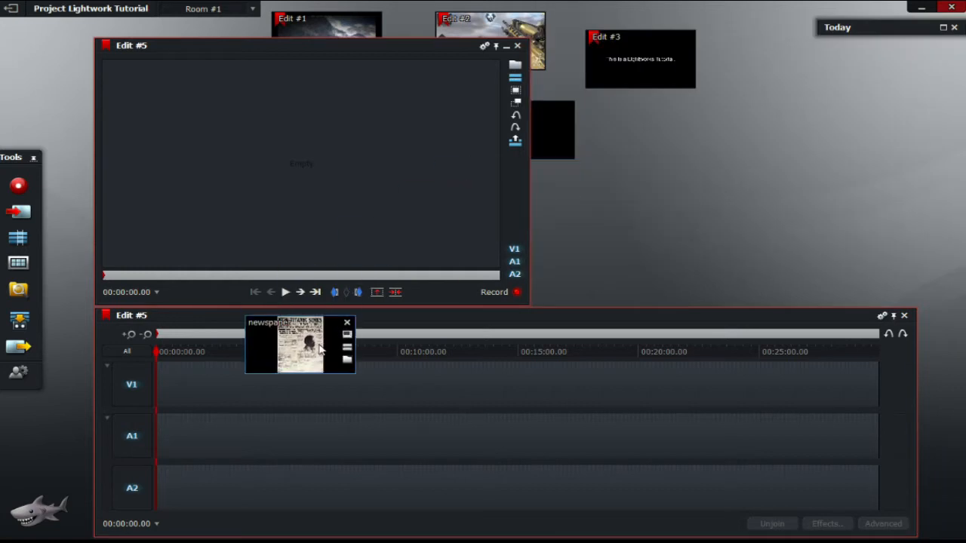
{"action": "left_click_drag", "start_coordinate": [300, 343], "coordinate": [168, 385]}
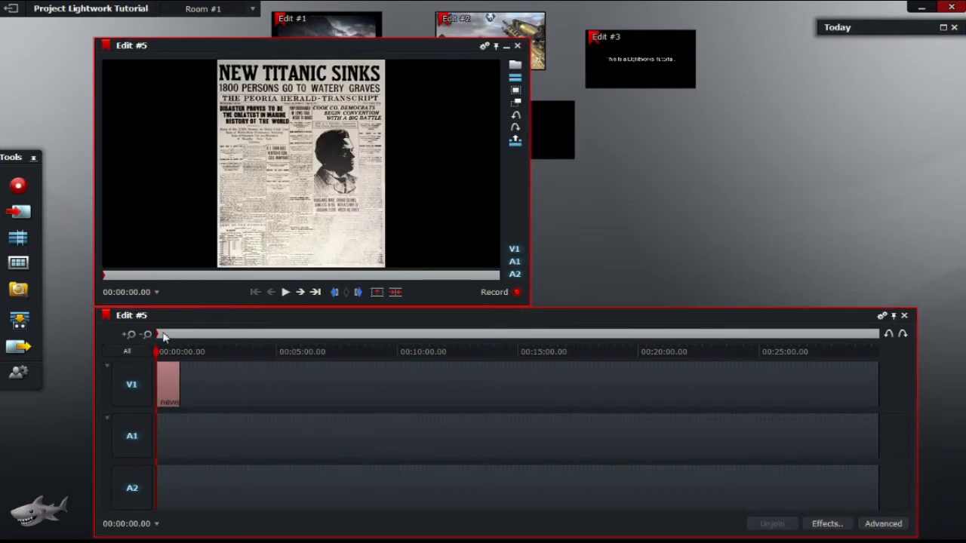
{"action": "left_click", "coordinate": [129, 334]}
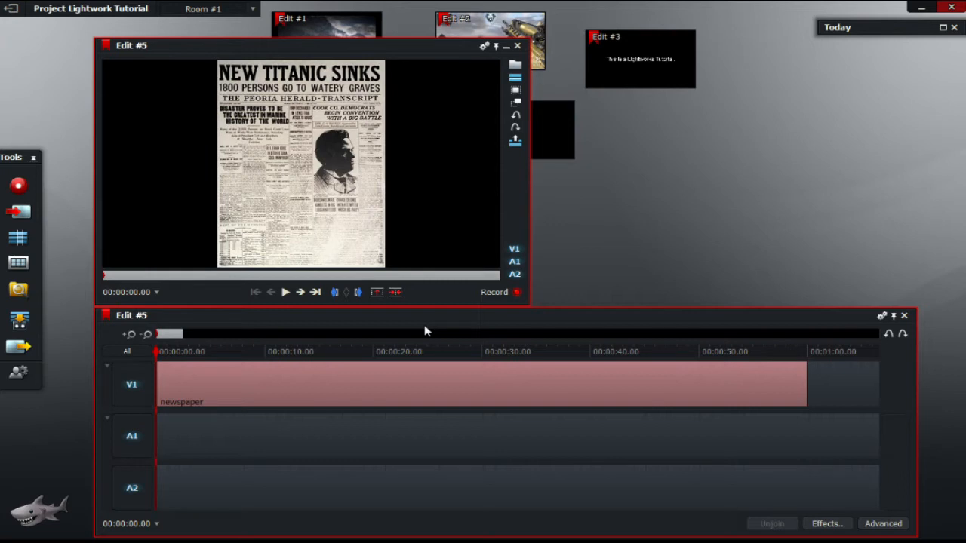
{"action": "mouse_move", "coordinate": [398, 330]}
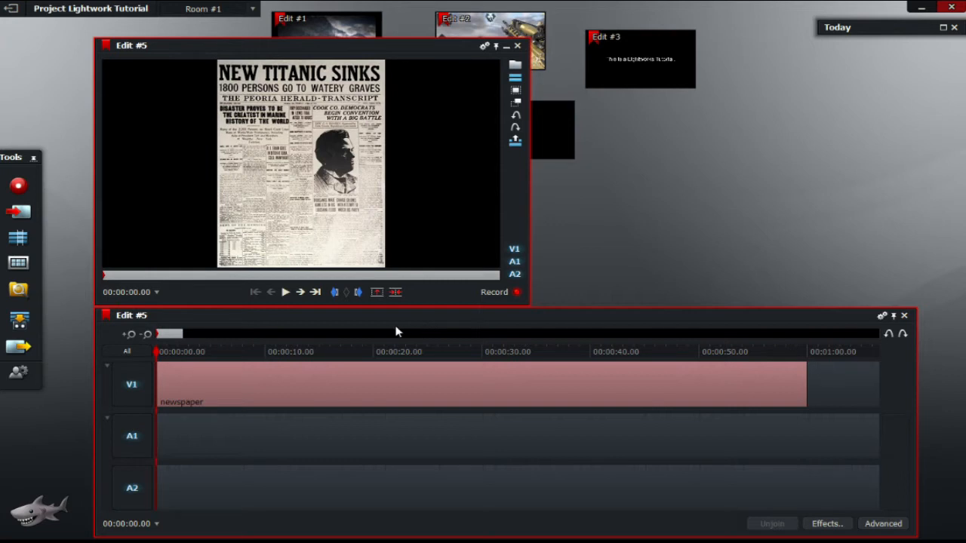
{"action": "mouse_move", "coordinate": [128, 335]}
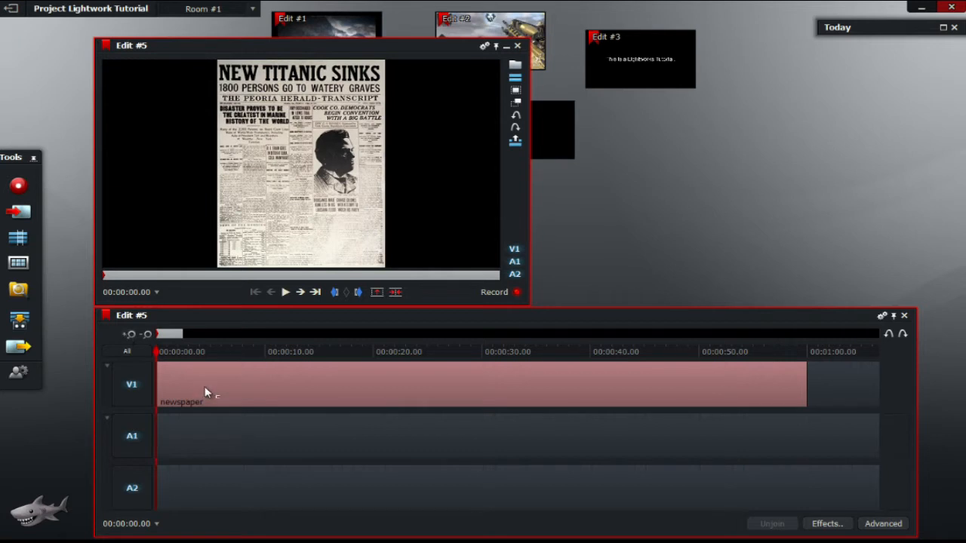
{"action": "mouse_move", "coordinate": [146, 327]}
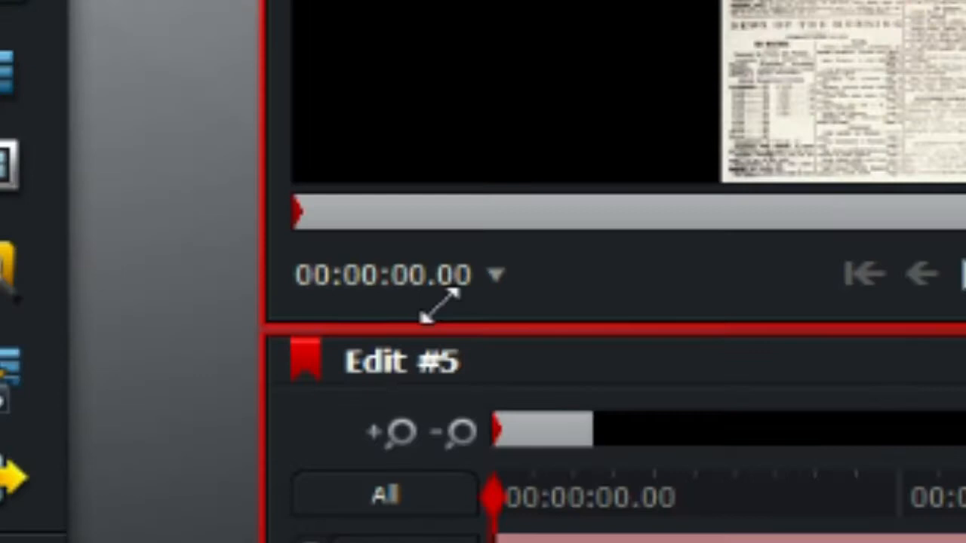
{"action": "mouse_move", "coordinate": [261, 351]}
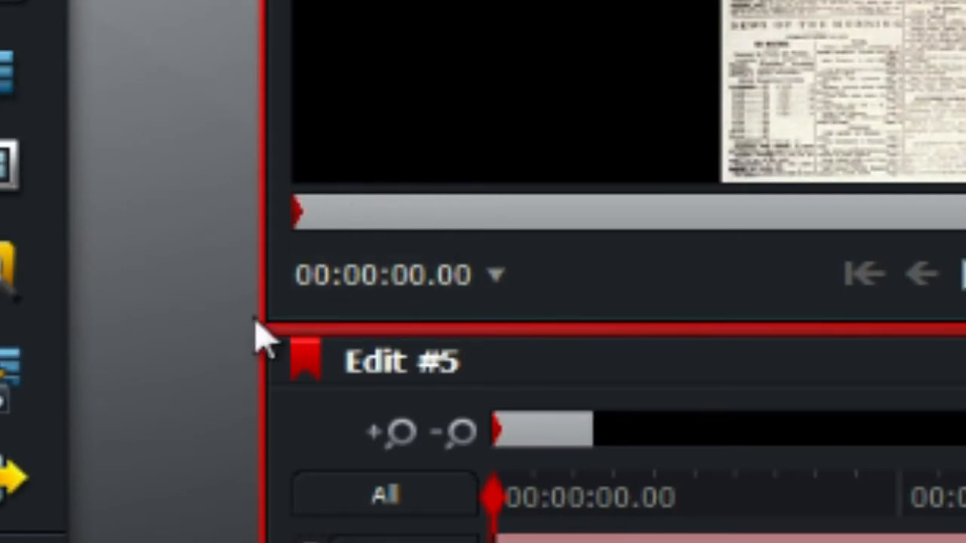
{"action": "mouse_move", "coordinate": [416, 276]}
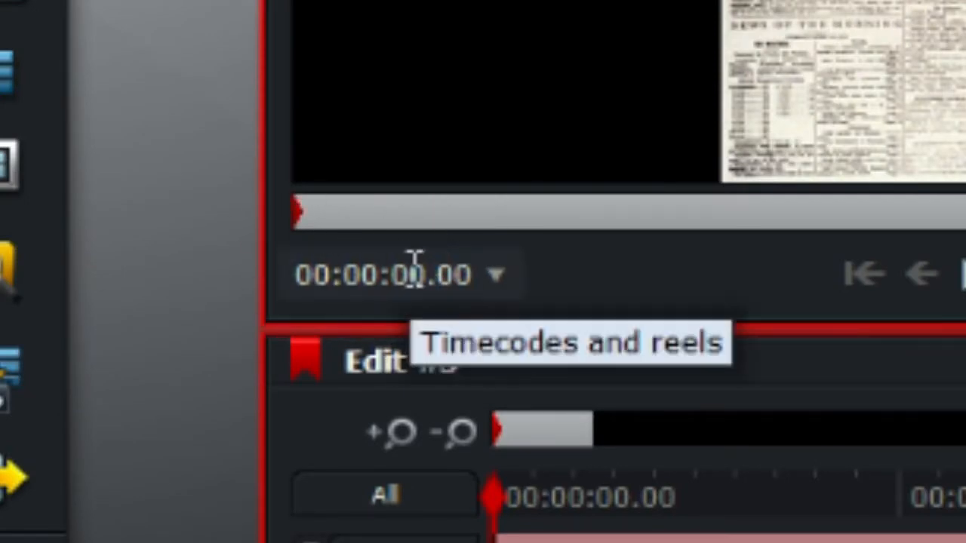
{"action": "mouse_move", "coordinate": [567, 423]}
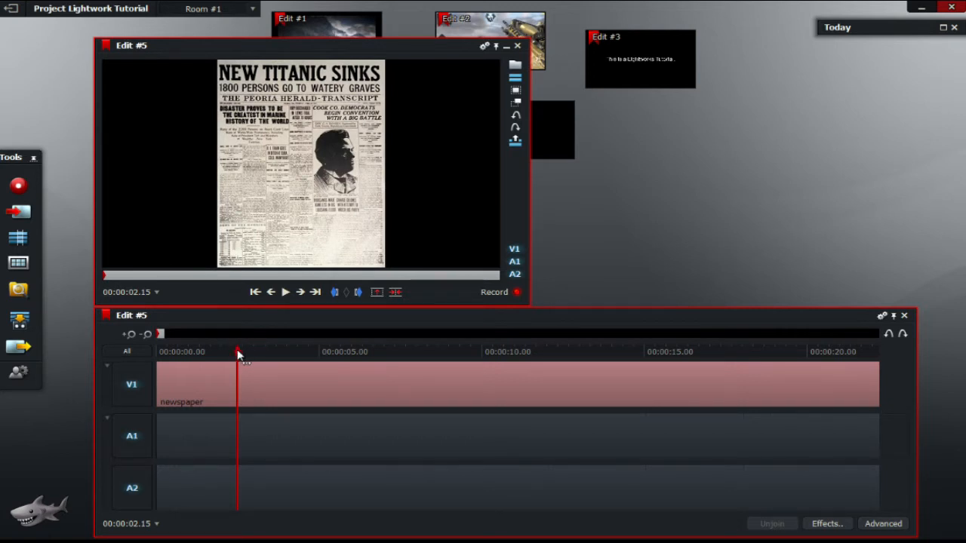
{"action": "mouse_move", "coordinate": [243, 445]}
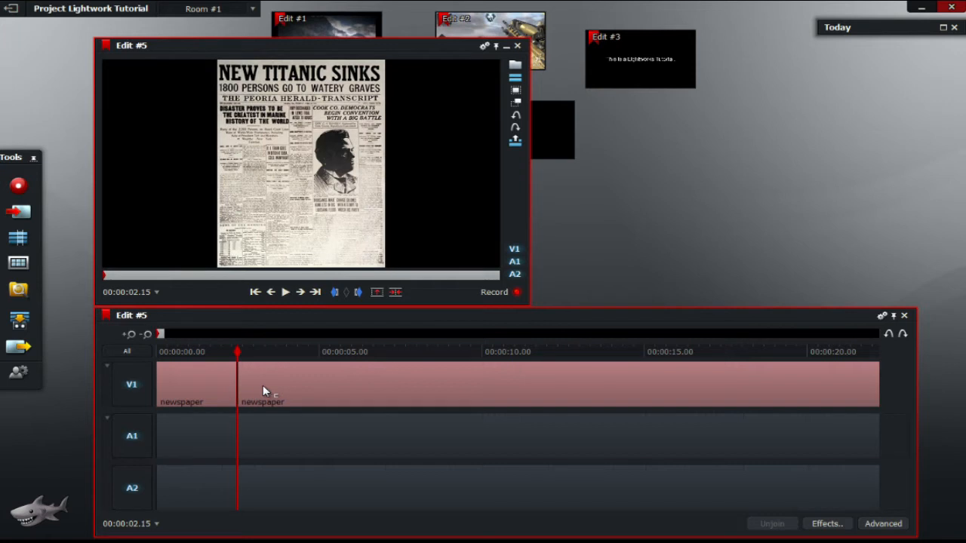
{"action": "mouse_move", "coordinate": [306, 449]}
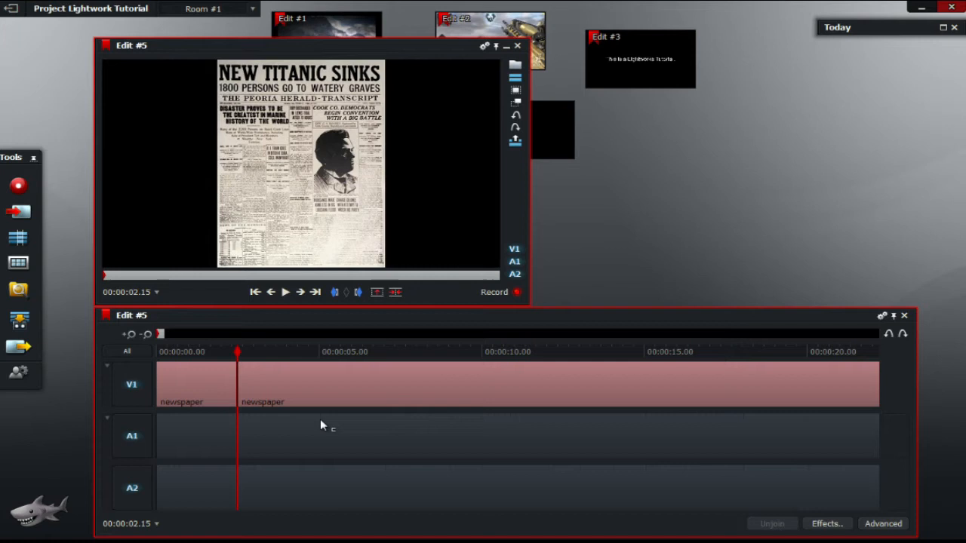
{"action": "left_click", "coordinate": [308, 351]}
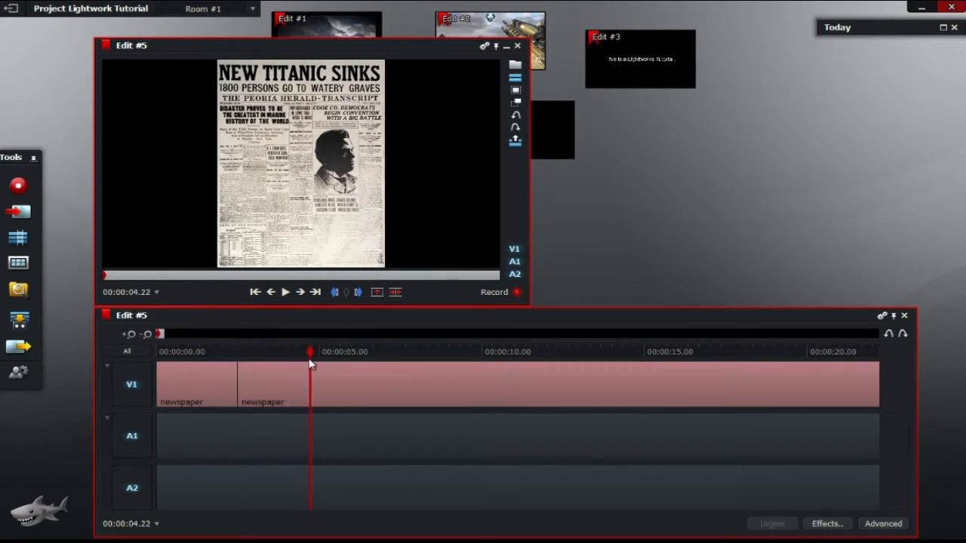
{"action": "left_click_drag", "start_coordinate": [310, 362], "coordinate": [257, 355]}
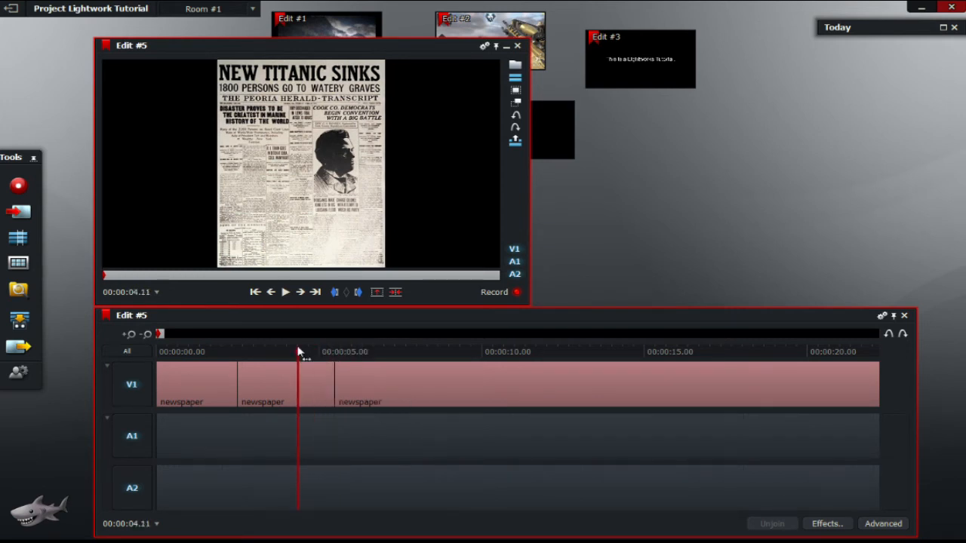
{"action": "left_click_drag", "start_coordinate": [298, 355], "coordinate": [307, 355]}
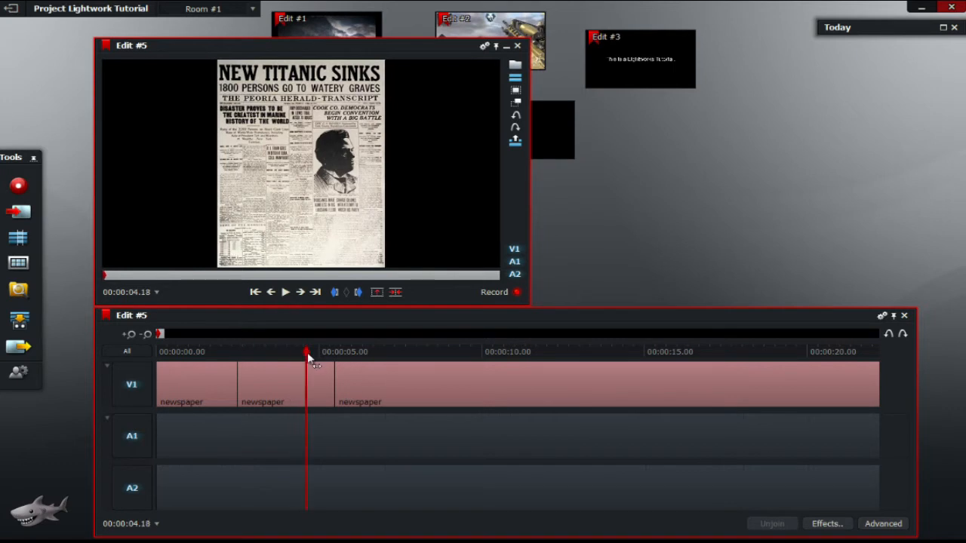
{"action": "right_click", "coordinate": [357, 383]}
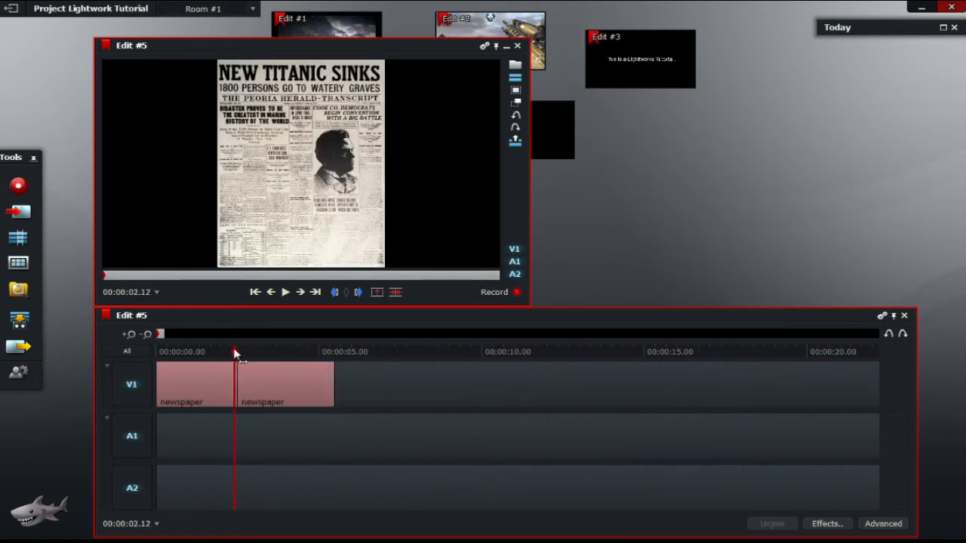
{"action": "left_click_drag", "start_coordinate": [234, 355], "coordinate": [194, 355]}
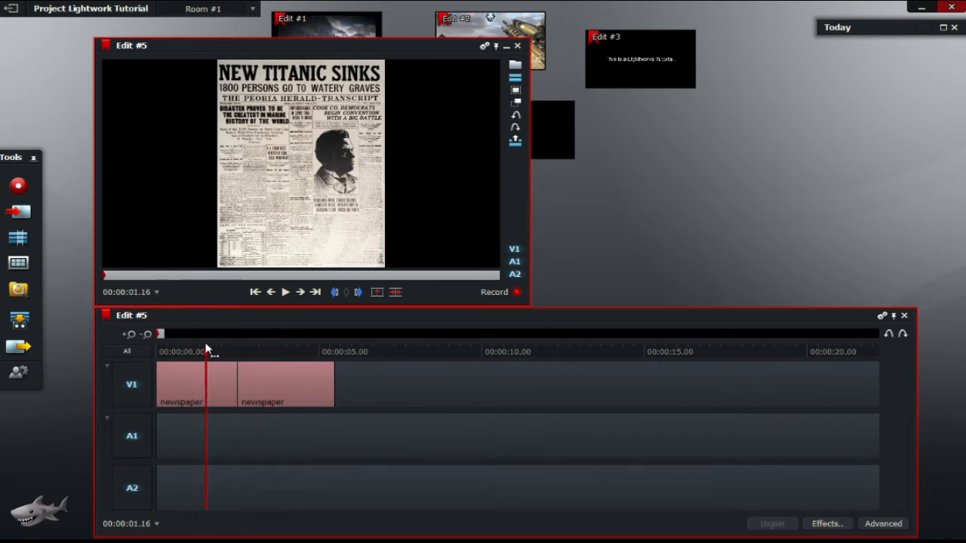
{"action": "left_click", "coordinate": [256, 292]}
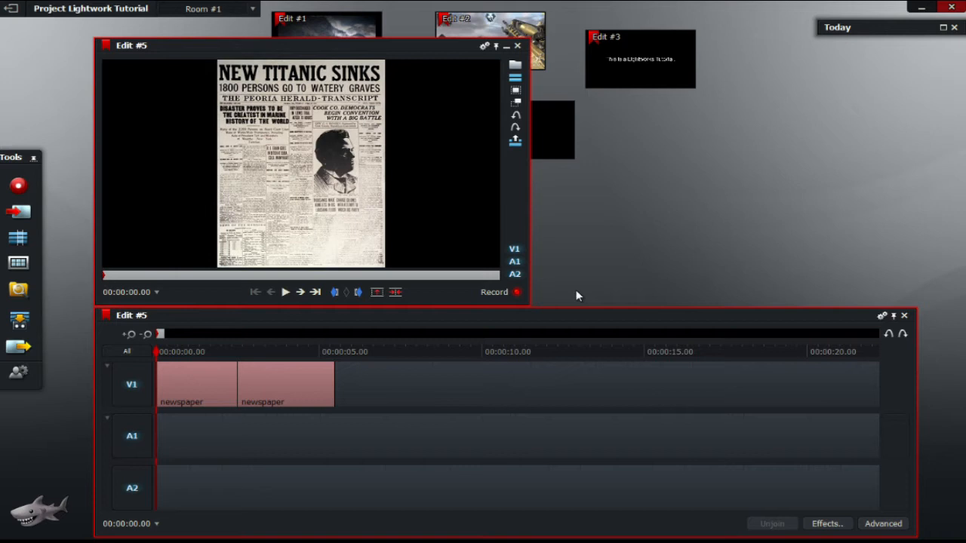
{"action": "left_click", "coordinate": [284, 293]}
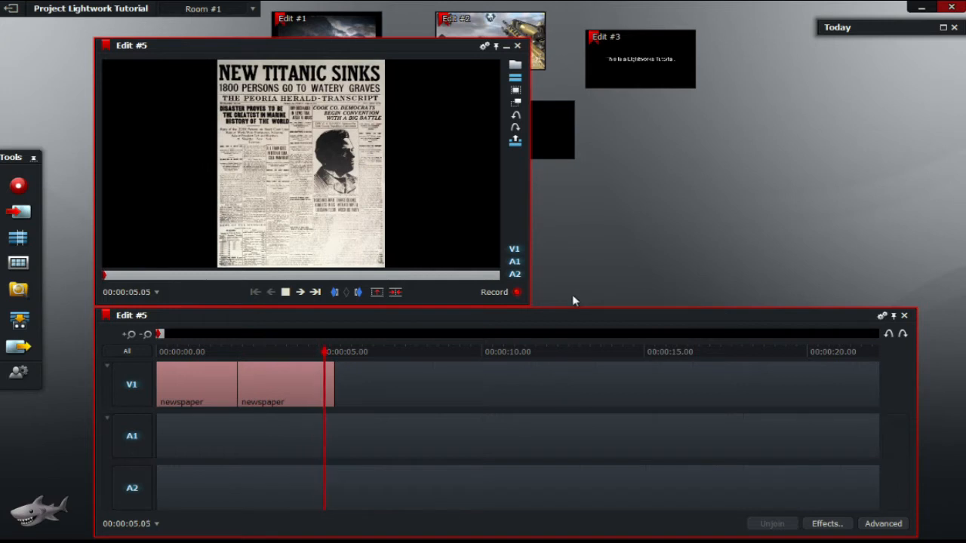
{"action": "left_click", "coordinate": [255, 292]}
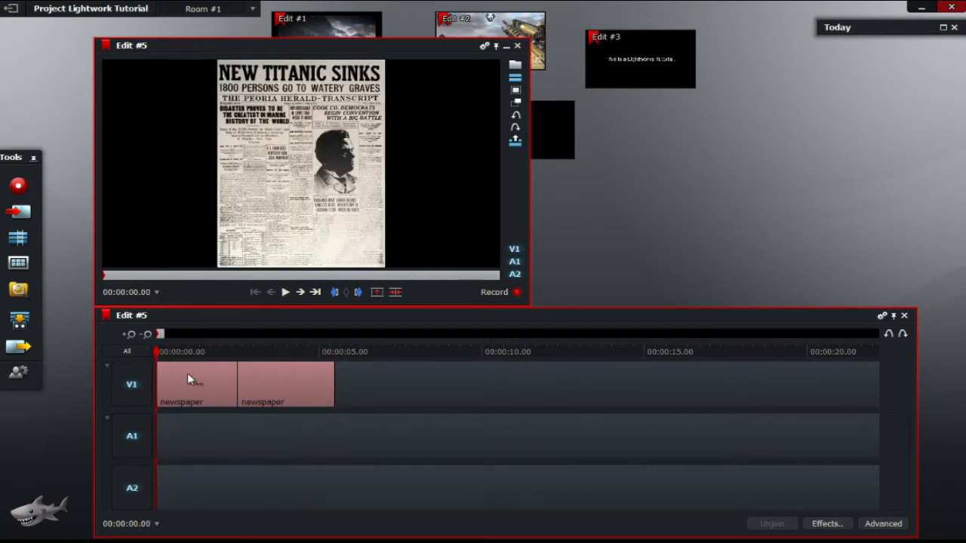
- Add a 3D DVE effect from the DVEs category to the first newspaper clip
{"action": "right_click", "coordinate": [189, 380]}
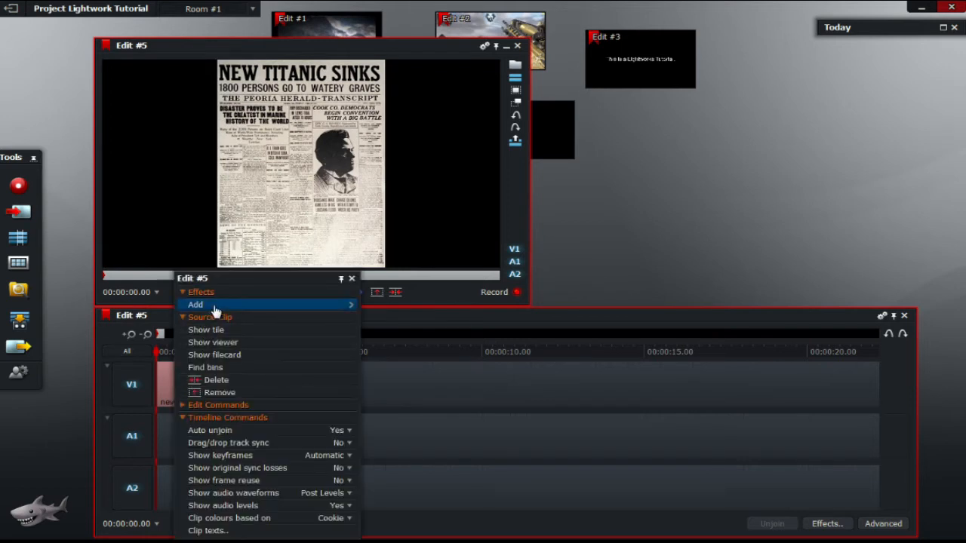
{"action": "left_click", "coordinate": [196, 304]}
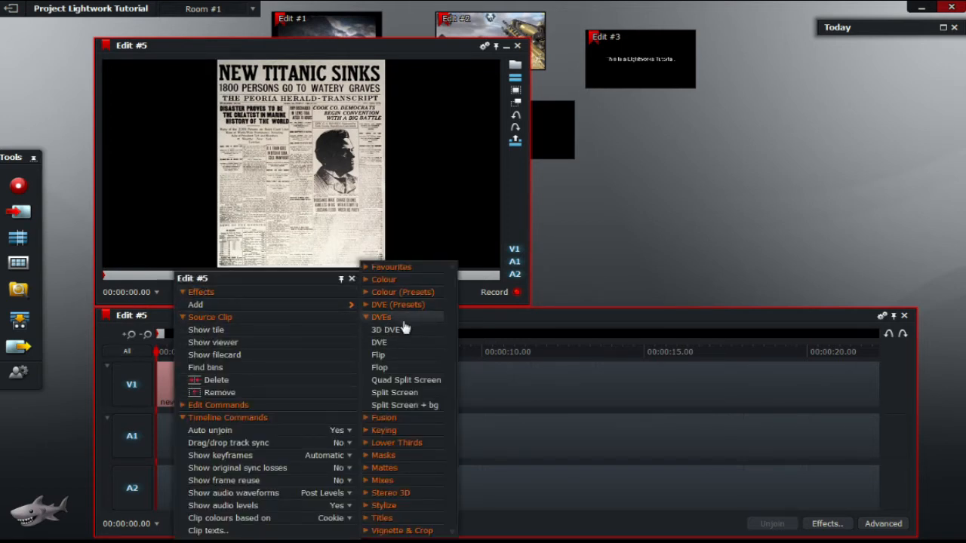
{"action": "mouse_move", "coordinate": [398, 305]}
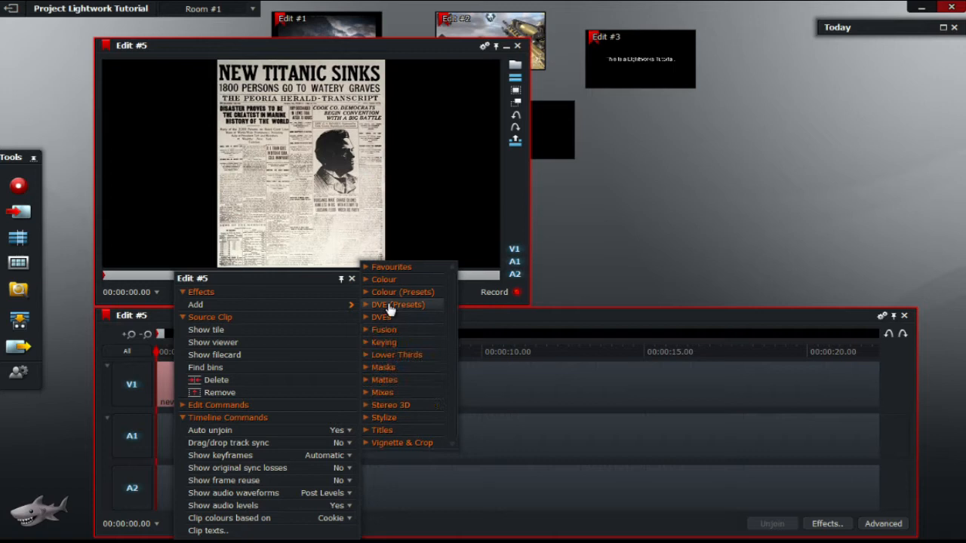
{"action": "left_click", "coordinate": [379, 317]}
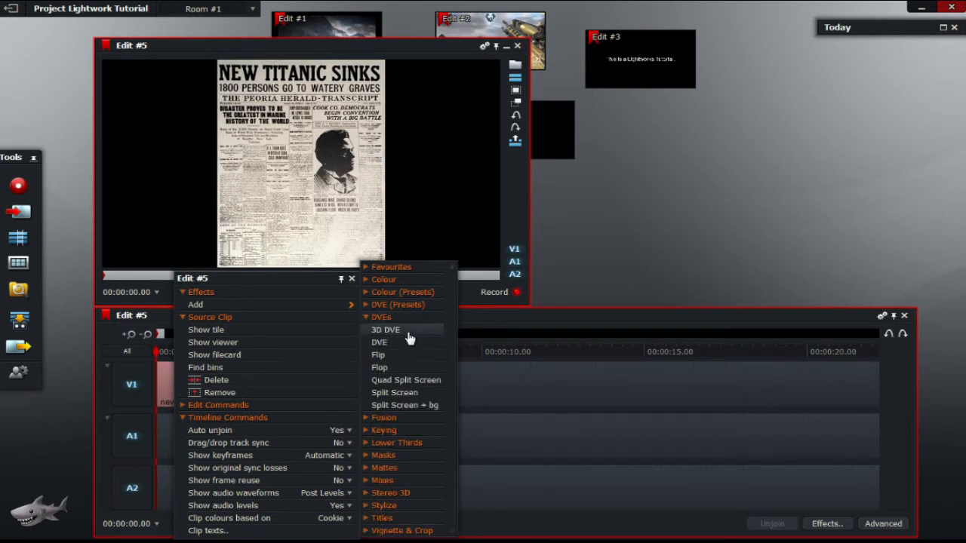
{"action": "left_click", "coordinate": [383, 329]}
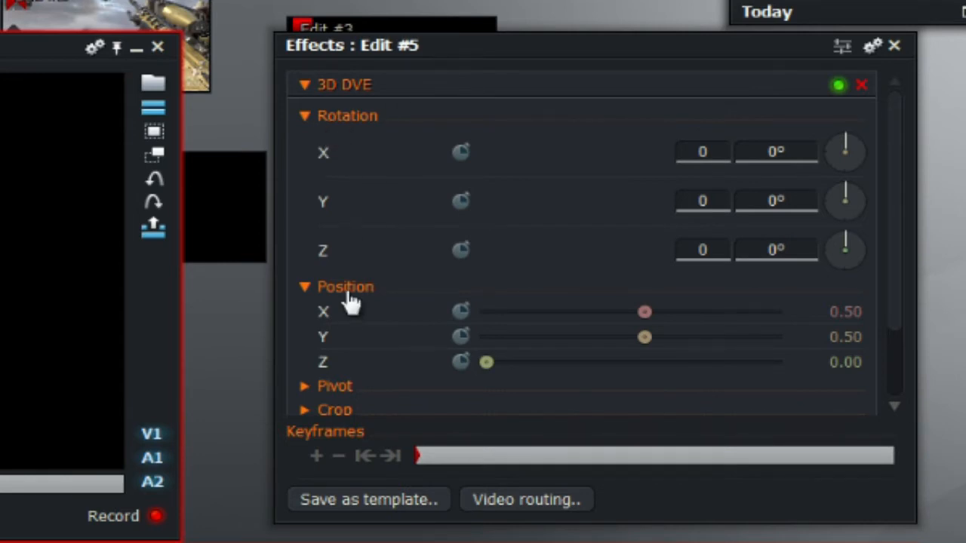
{"action": "scroll", "scroll_direction": "down", "scroll_amount": 3}
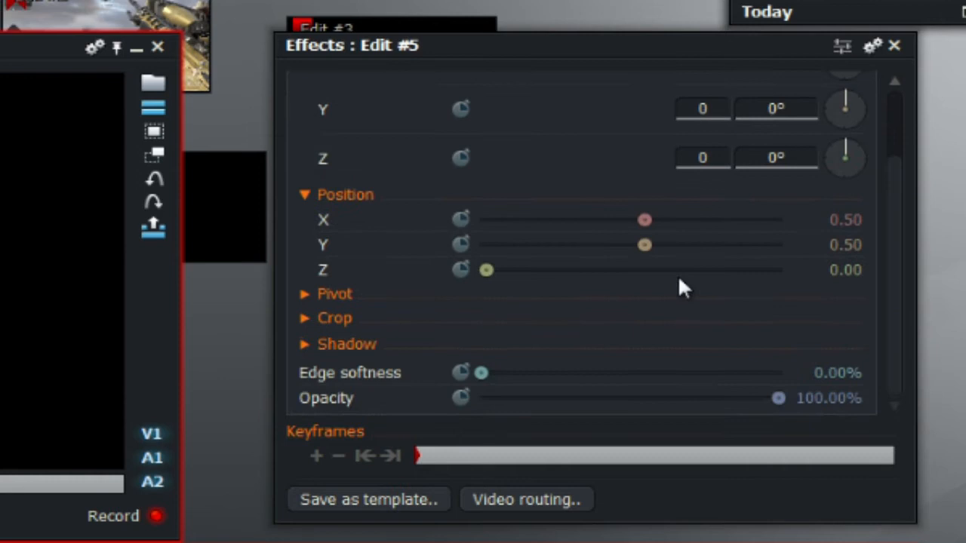
{"action": "mouse_move", "coordinate": [370, 403]}
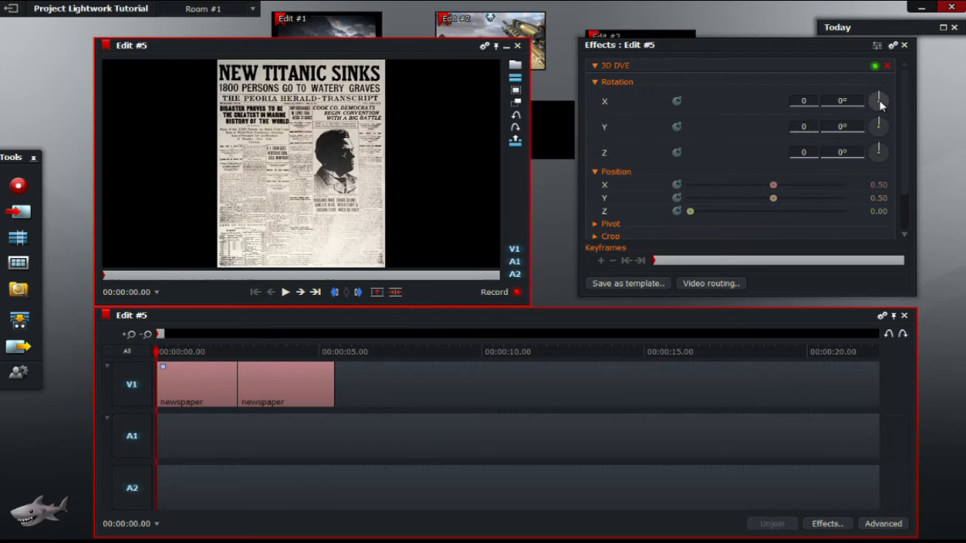
{"action": "left_click_drag", "start_coordinate": [879, 100], "coordinate": [879, 104]}
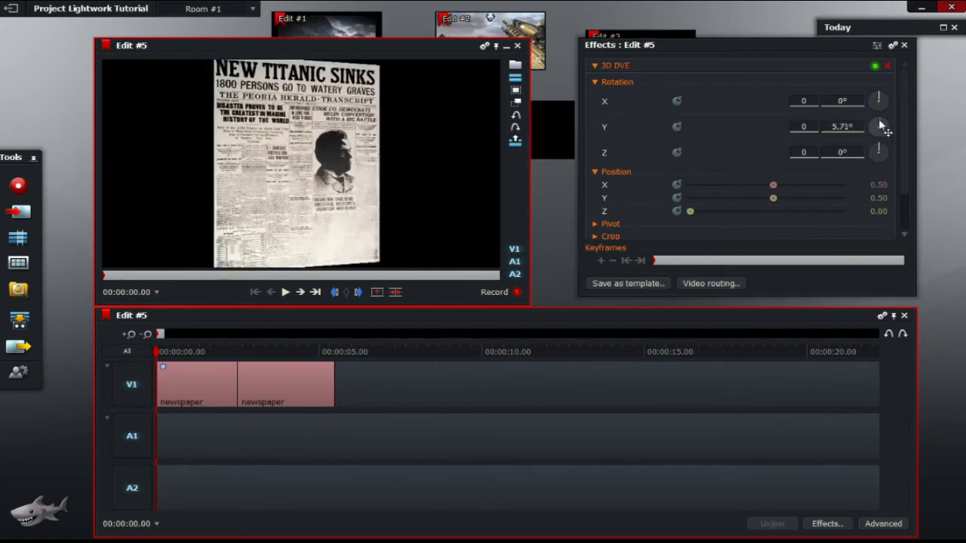
{"action": "left_click_drag", "start_coordinate": [878, 126], "coordinate": [887, 132]}
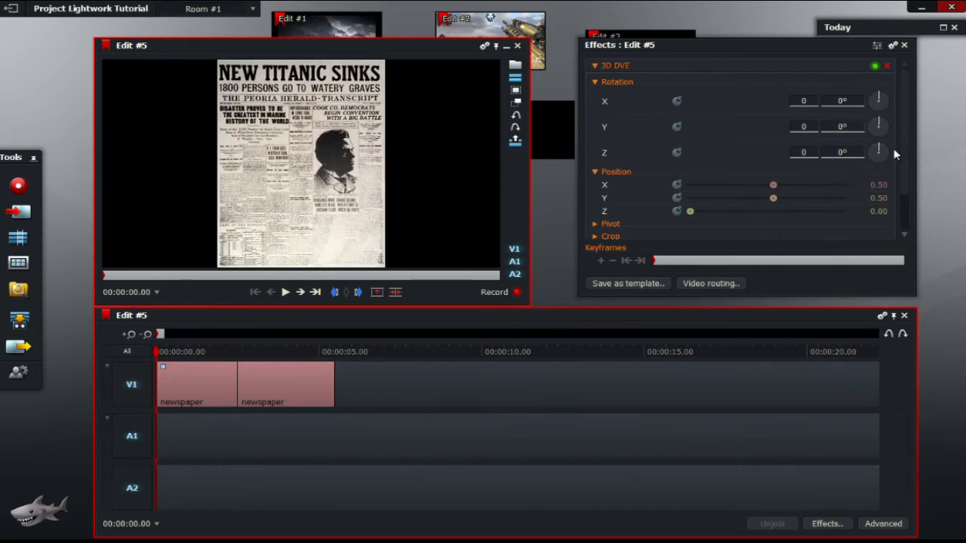
{"action": "left_click_drag", "start_coordinate": [879, 152], "coordinate": [889, 152]}
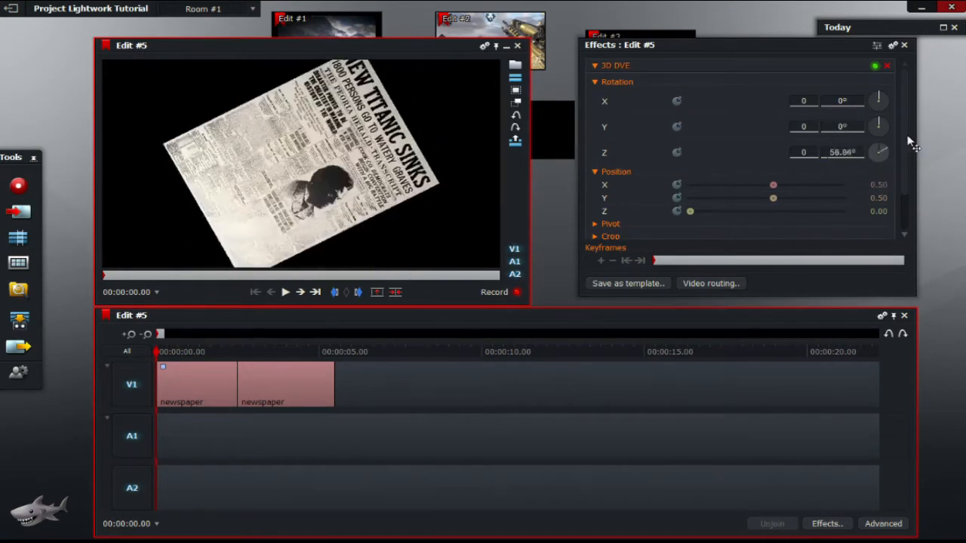
{"action": "left_click_drag", "start_coordinate": [882, 151], "coordinate": [882, 147]}
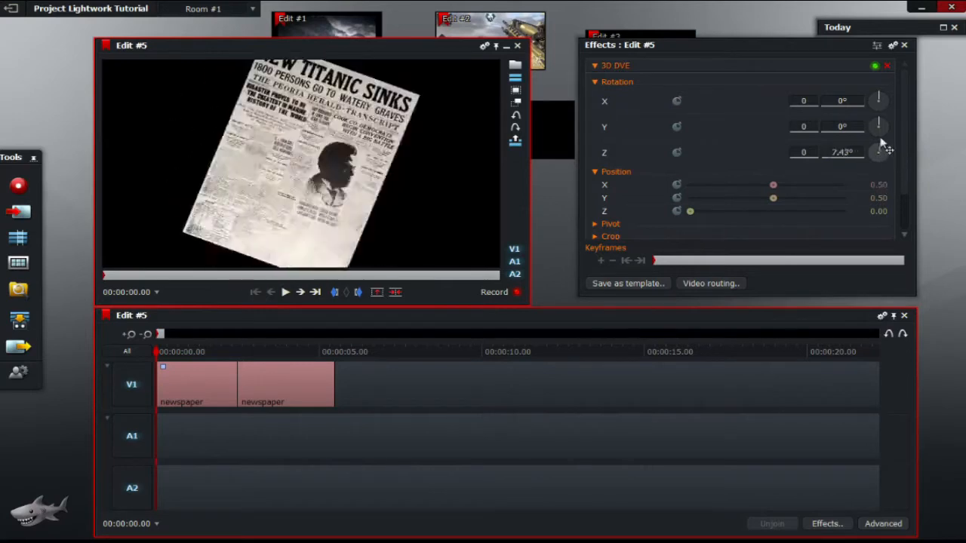
{"action": "left_click_drag", "start_coordinate": [879, 151], "coordinate": [890, 155]}
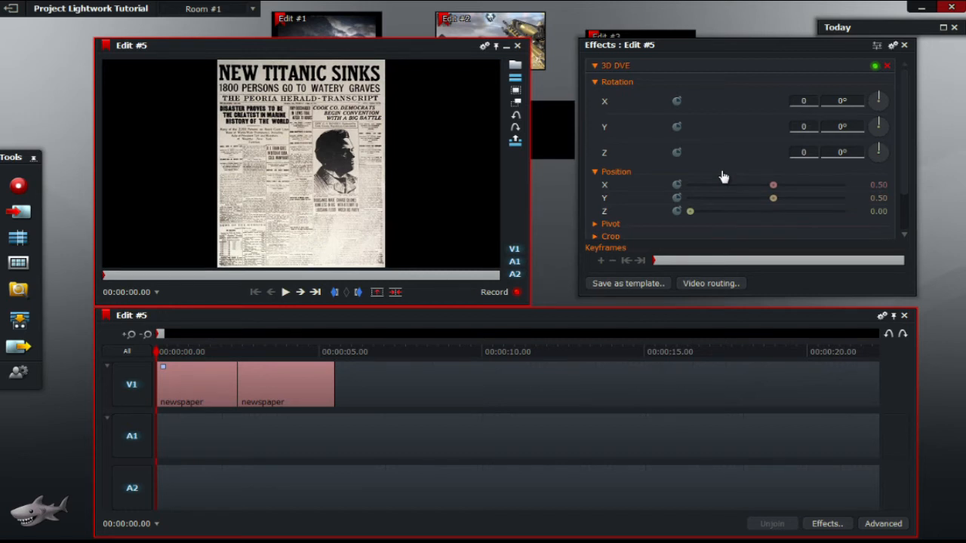
{"action": "mouse_move", "coordinate": [690, 197]}
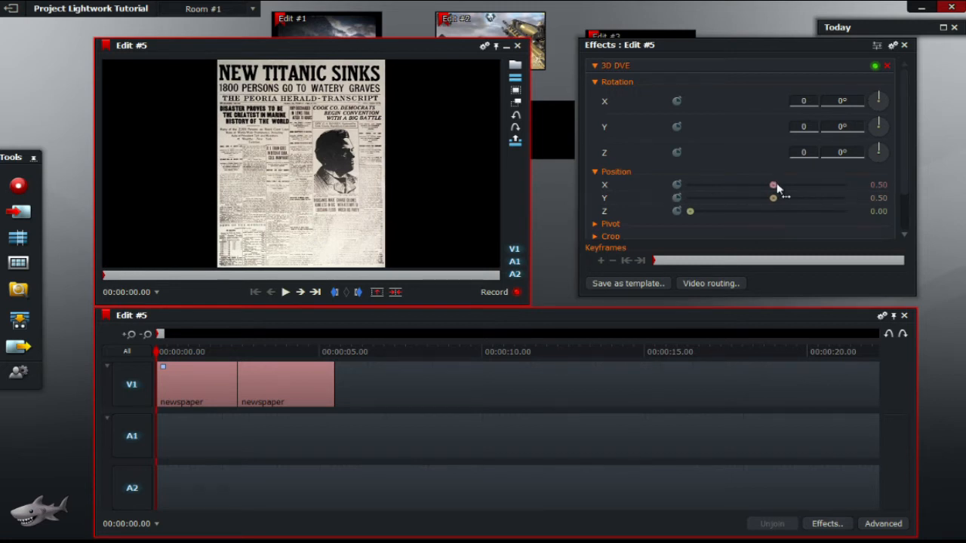
- Try the newspaper's X and Y position sliders and return them to 0.50
{"action": "left_click_drag", "start_coordinate": [772, 185], "coordinate": [768, 185]}
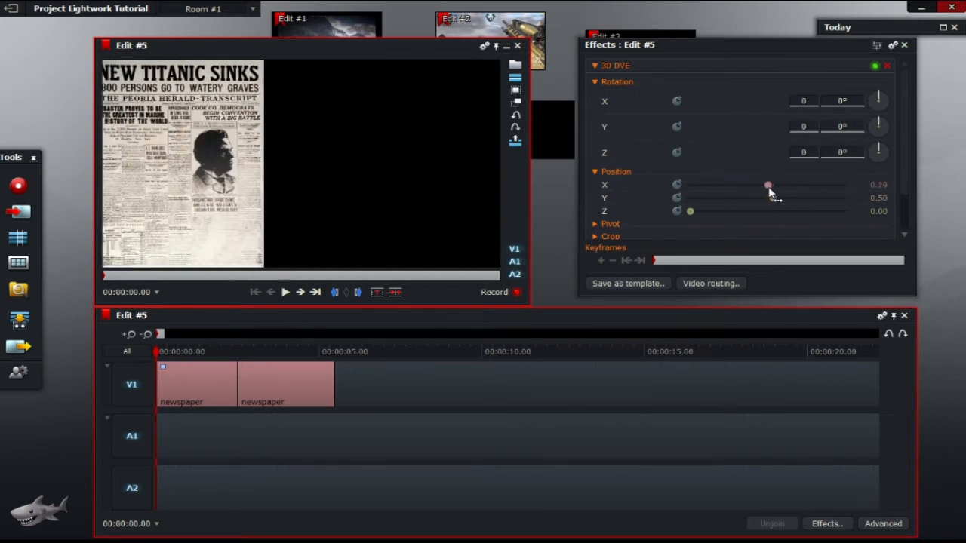
{"action": "left_click_drag", "start_coordinate": [768, 185], "coordinate": [775, 184]}
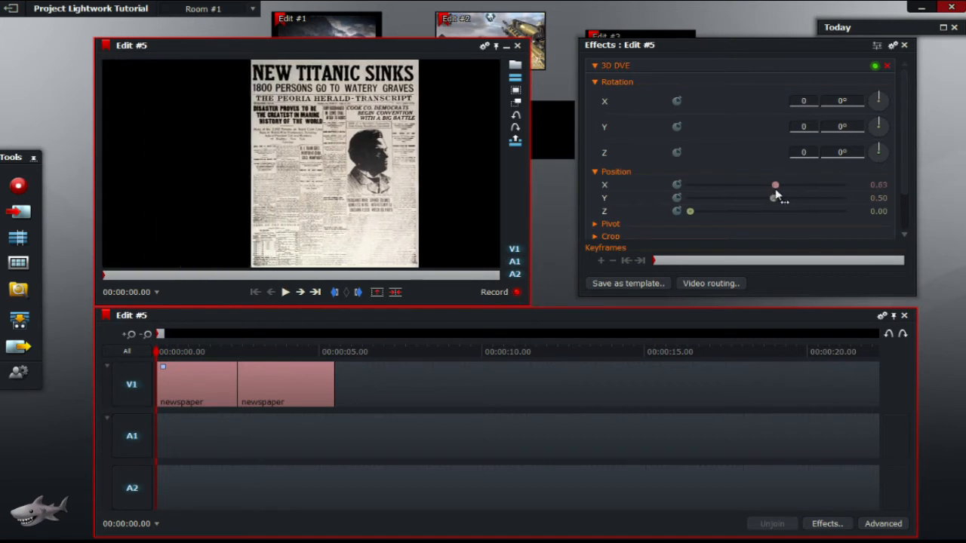
{"action": "left_click_drag", "start_coordinate": [775, 184], "coordinate": [772, 184]}
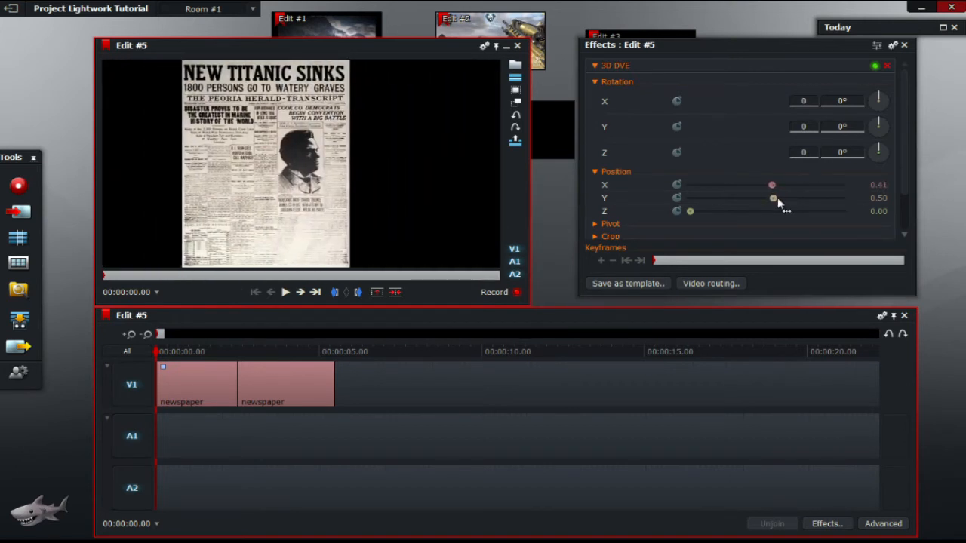
{"action": "left_click_drag", "start_coordinate": [772, 198], "coordinate": [765, 198]}
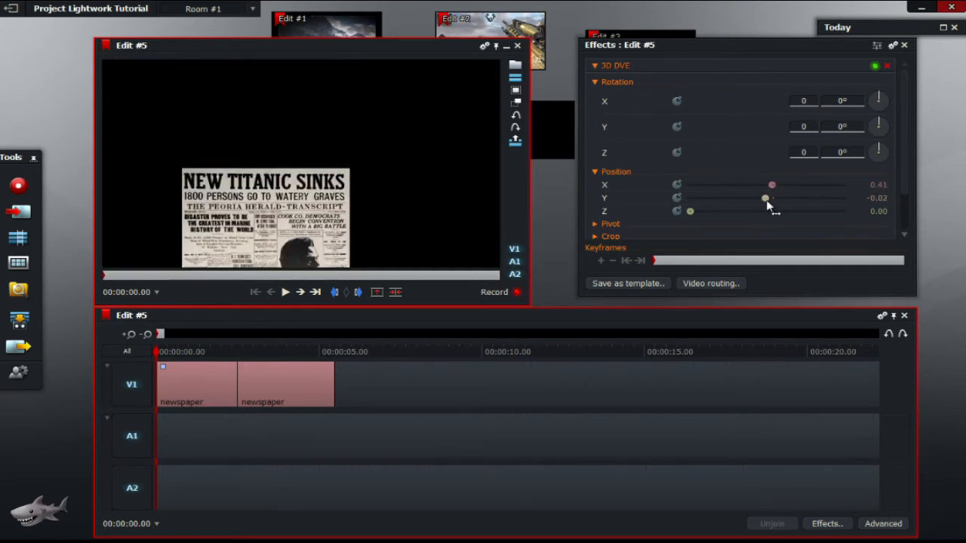
{"action": "left_click_drag", "start_coordinate": [764, 198], "coordinate": [771, 198]}
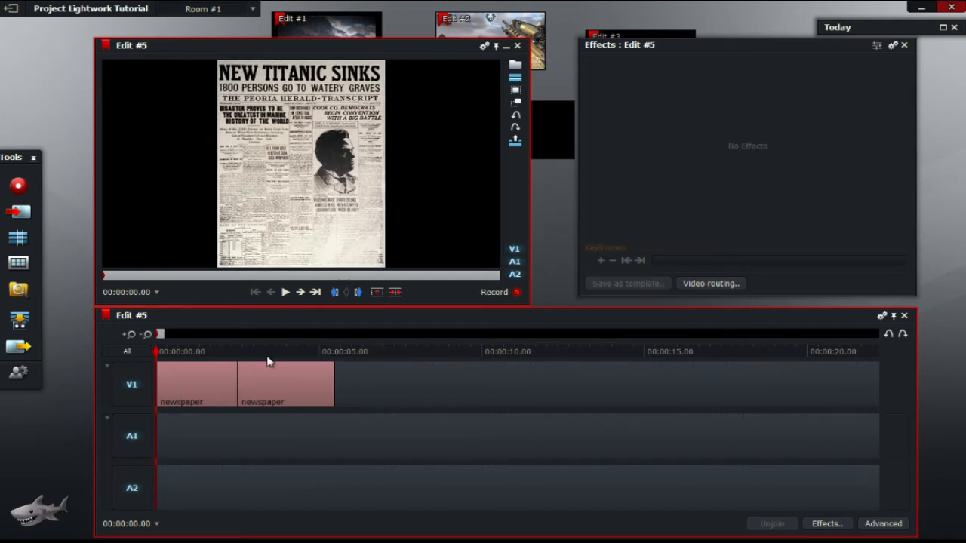
{"action": "mouse_move", "coordinate": [904, 339]}
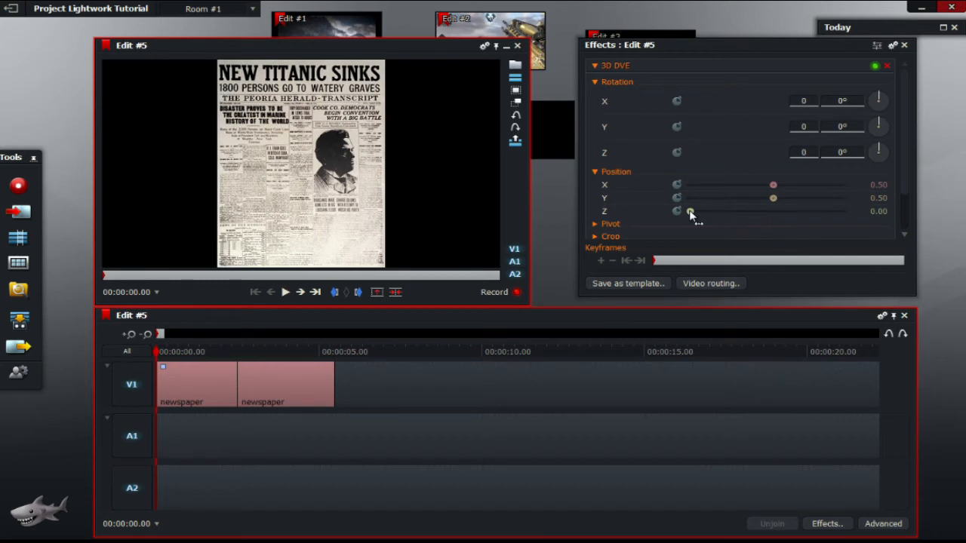
- Push the newspaper back with Position Z at 0.30
{"action": "left_click_drag", "start_coordinate": [690, 211], "coordinate": [689, 226]}
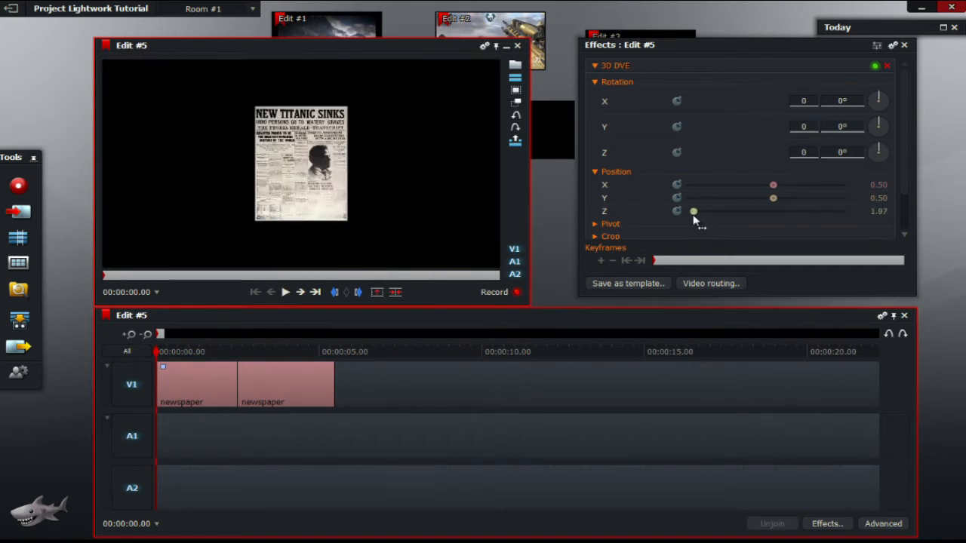
{"action": "left_click_drag", "start_coordinate": [693, 211], "coordinate": [693, 211]}
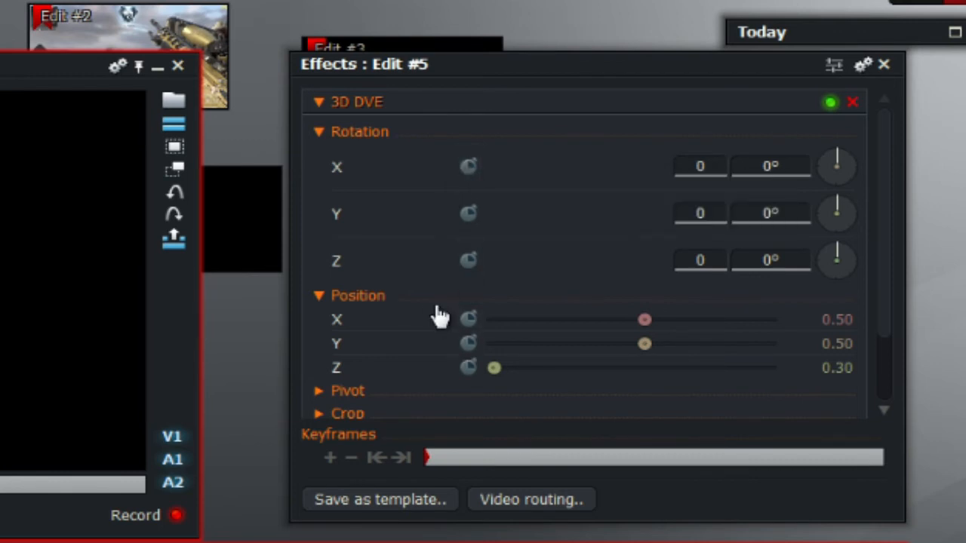
{"action": "mouse_move", "coordinate": [496, 270]}
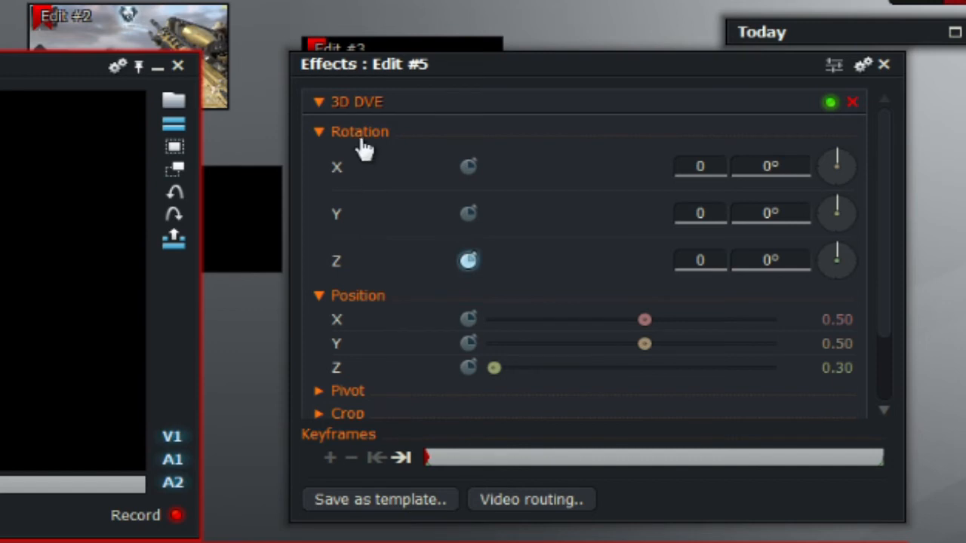
{"action": "mouse_move", "coordinate": [342, 385]}
{"action": "type", "text": "20"}
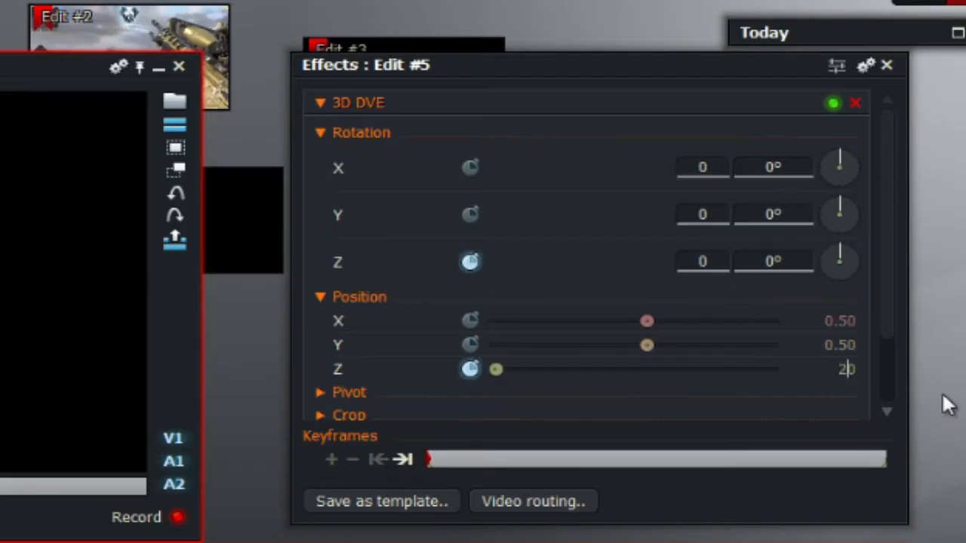
- Set the opening keyframe's Position Z to 20.00 so the newspaper starts as a distant speck
{"action": "left_click_drag", "start_coordinate": [496, 369], "coordinate": [551, 369]}
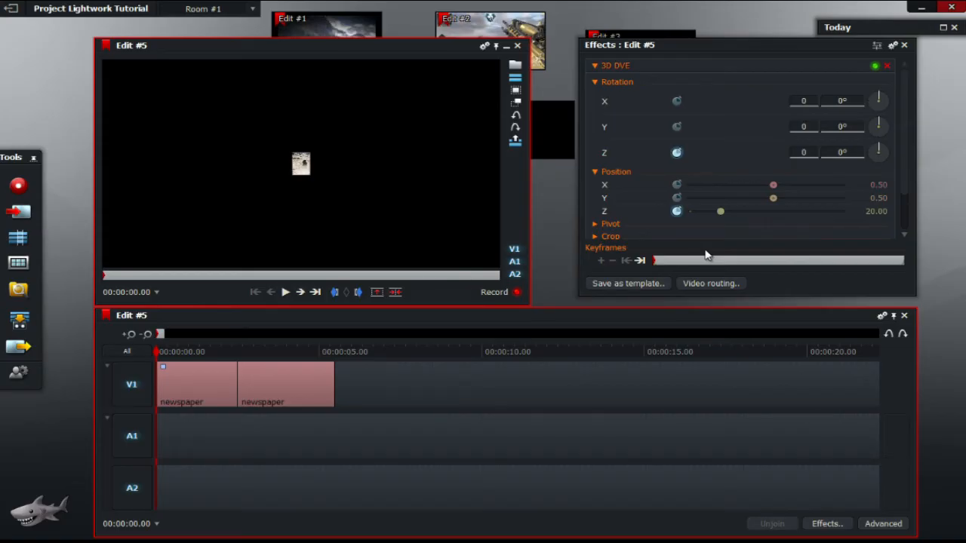
{"action": "mouse_move", "coordinate": [691, 238]}
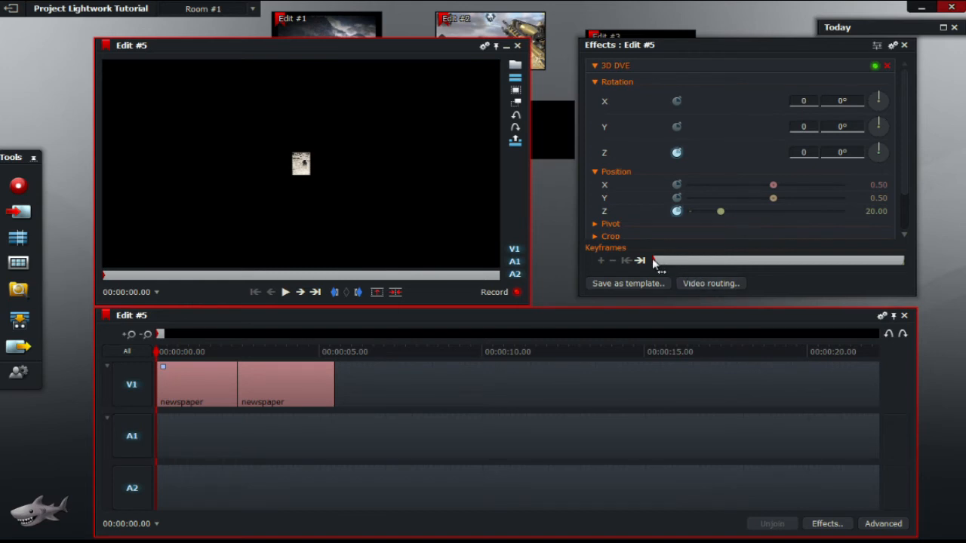
{"action": "mouse_move", "coordinate": [657, 262]}
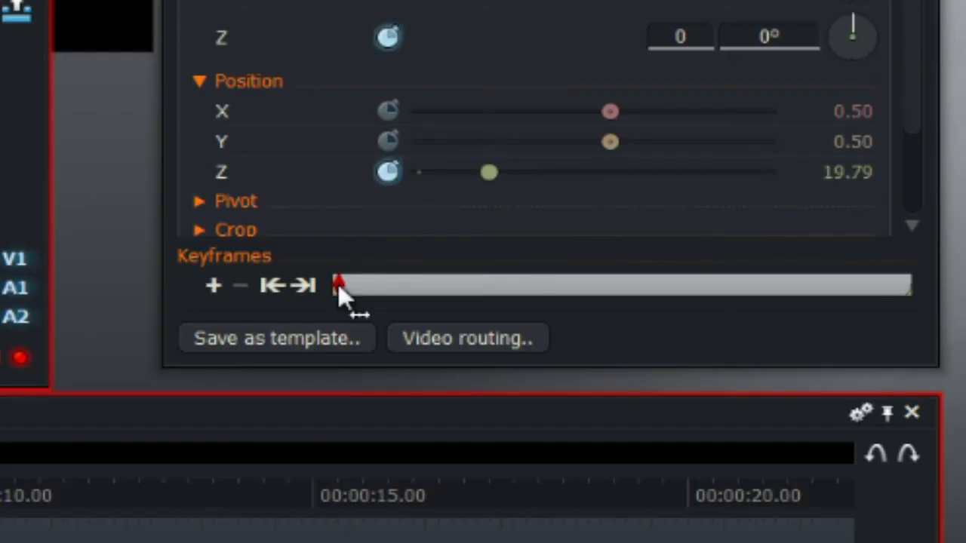
- At the closing keyframe keep depth 0.30 and give the newspaper a 35° Z rotation
{"action": "left_click_drag", "start_coordinate": [340, 285], "coordinate": [856, 285]}
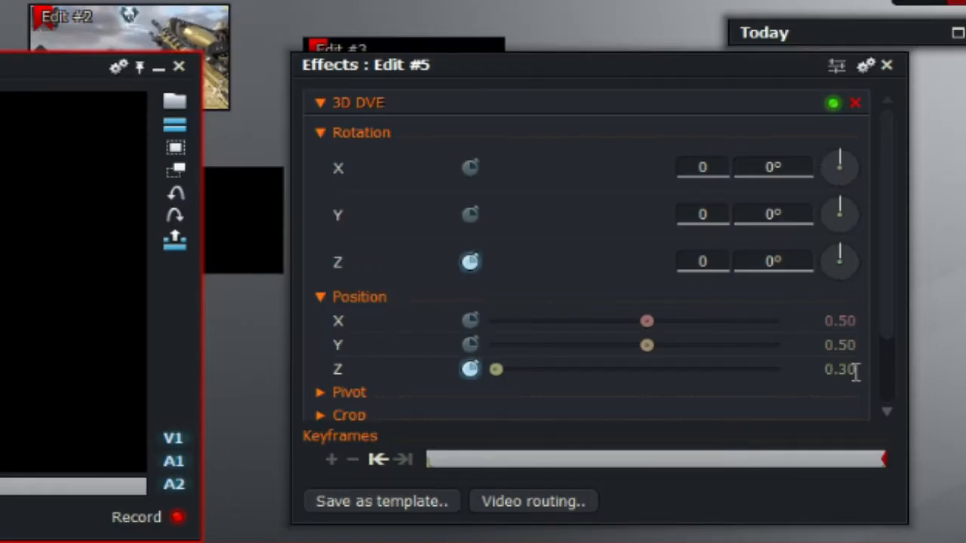
{"action": "mouse_move", "coordinate": [561, 259]}
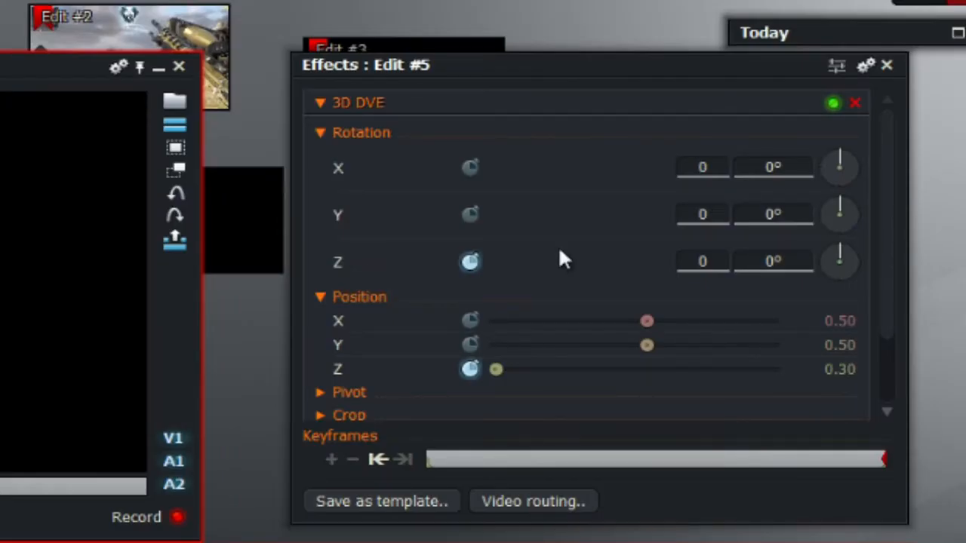
{"action": "mouse_move", "coordinate": [373, 291]}
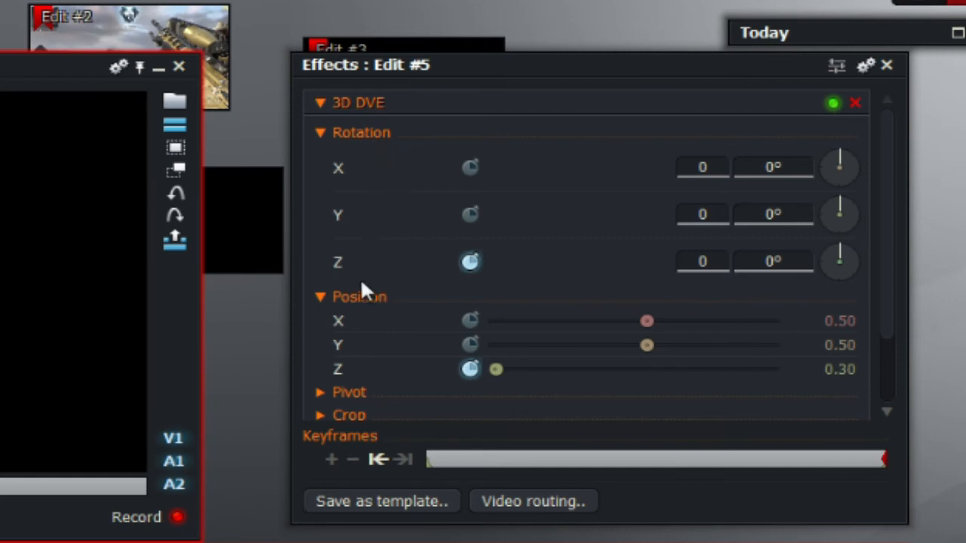
{"action": "mouse_move", "coordinate": [781, 274]}
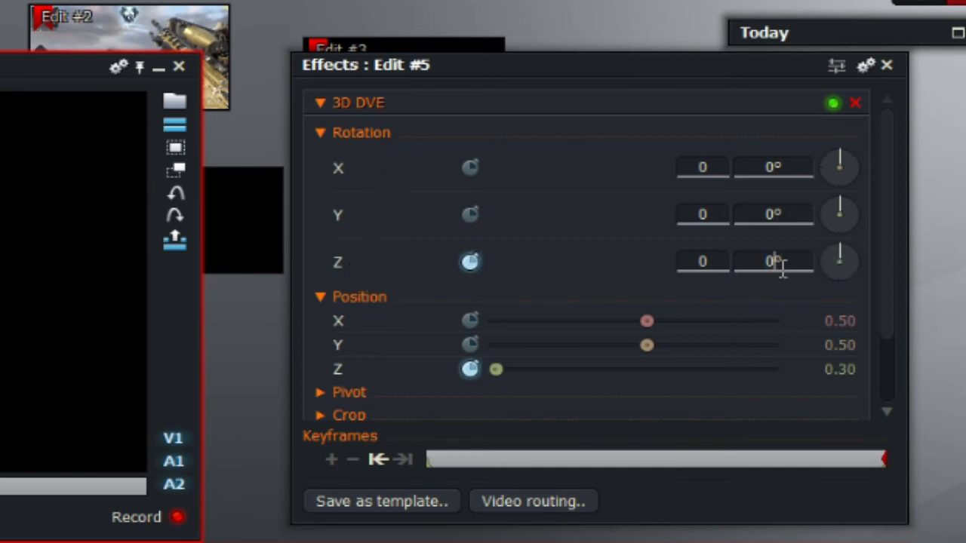
{"action": "type", "text": "35"}
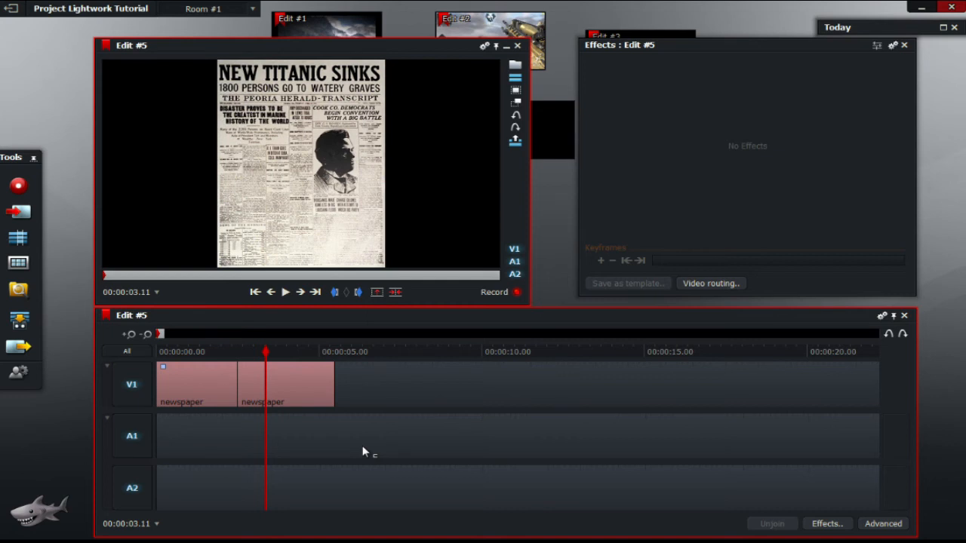
{"action": "mouse_move", "coordinate": [296, 391]}
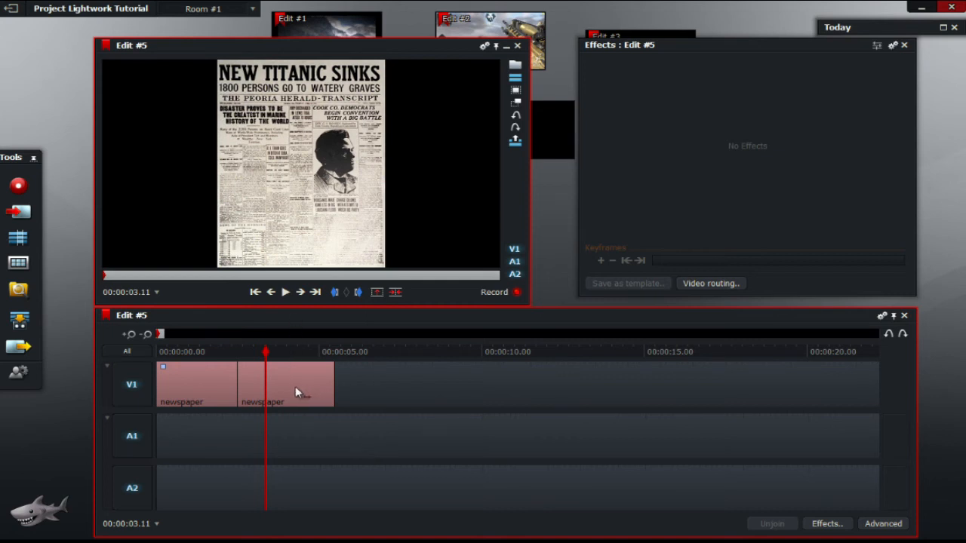
{"action": "mouse_move", "coordinate": [487, 387]}
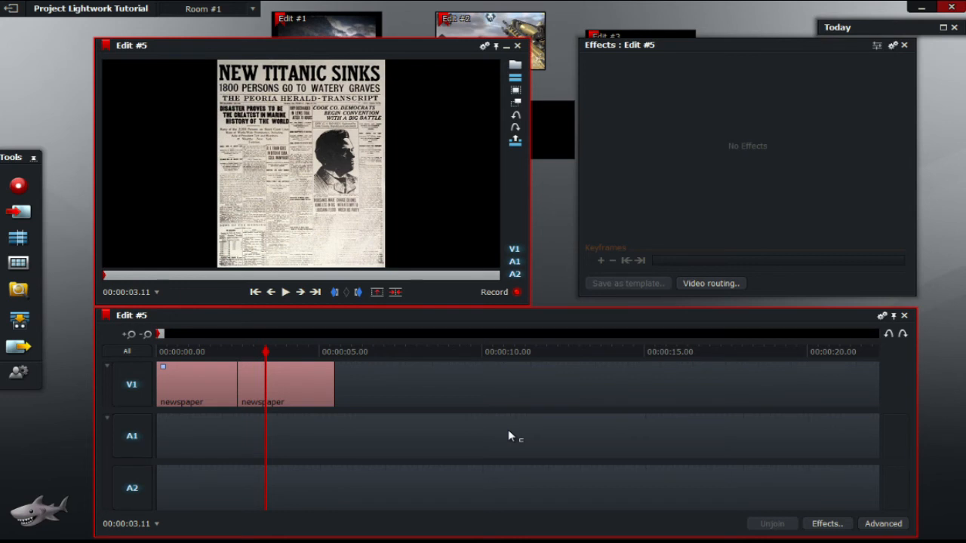
- Select the second newspaper clip, which has no effects yet
{"action": "left_click", "coordinate": [247, 352]}
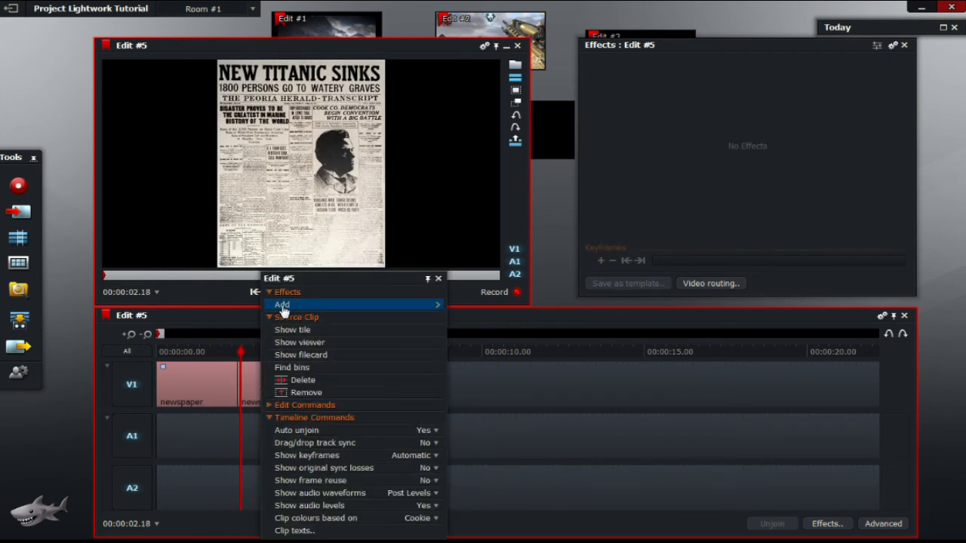
- Add a 3D DVE to the second clip with Rotation Z set to 359°
{"action": "left_click", "coordinate": [281, 304]}
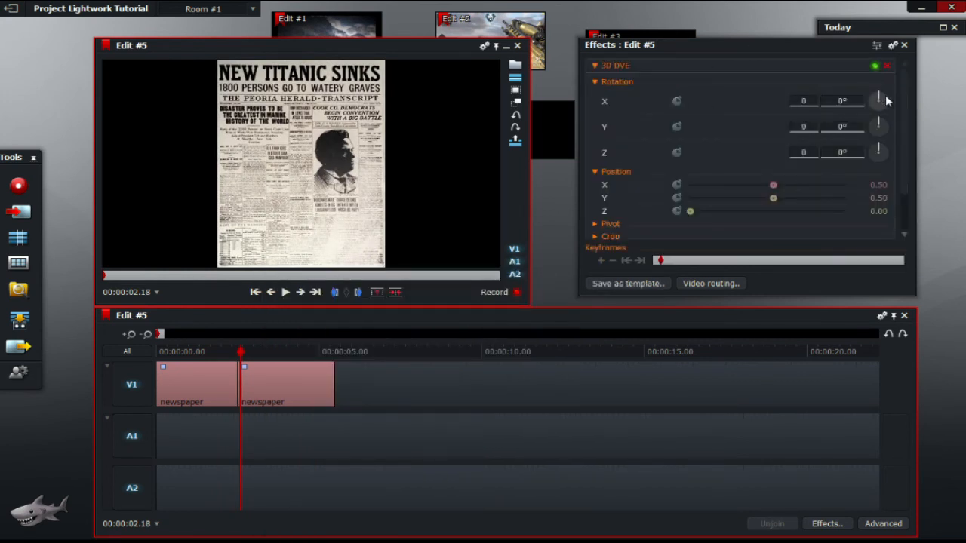
{"action": "mouse_move", "coordinate": [679, 79]}
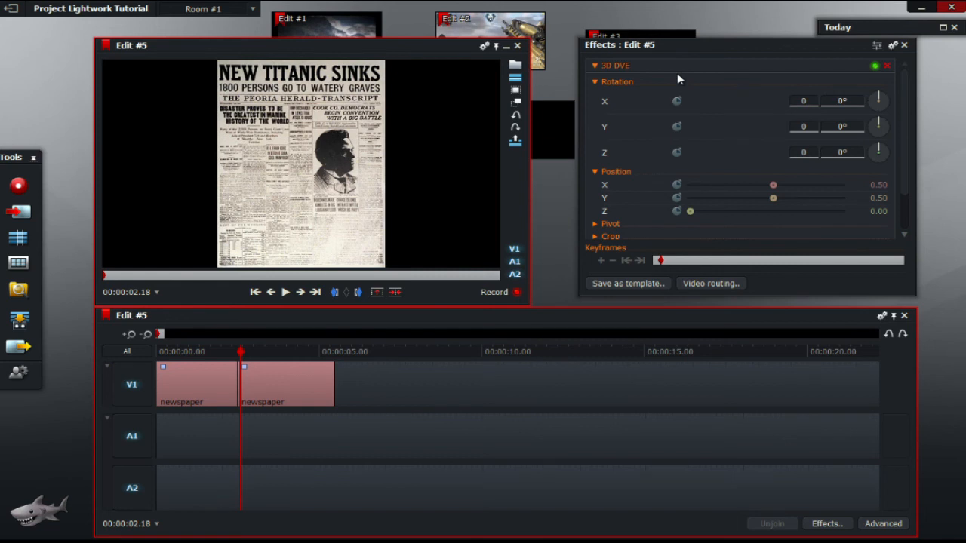
{"action": "mouse_move", "coordinate": [677, 101]}
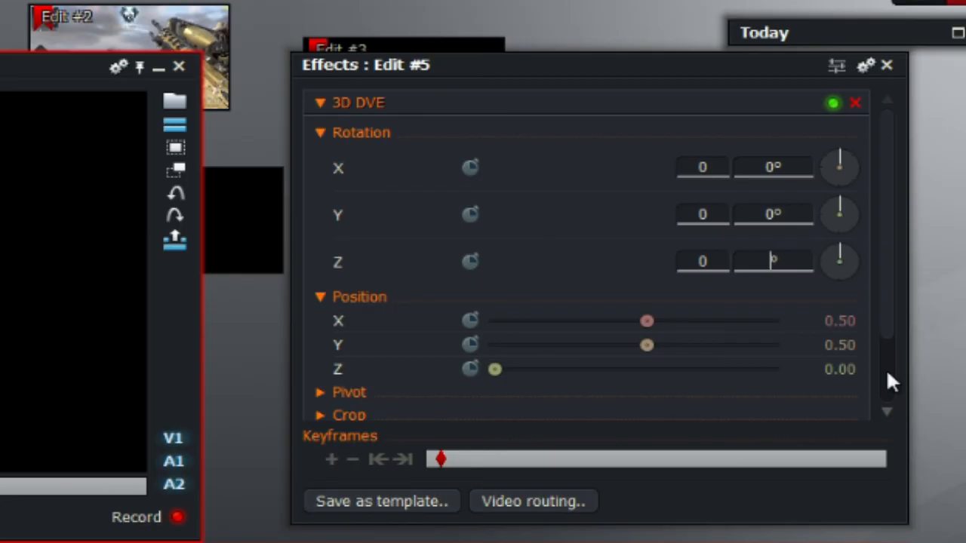
{"action": "type", "text": "359"}
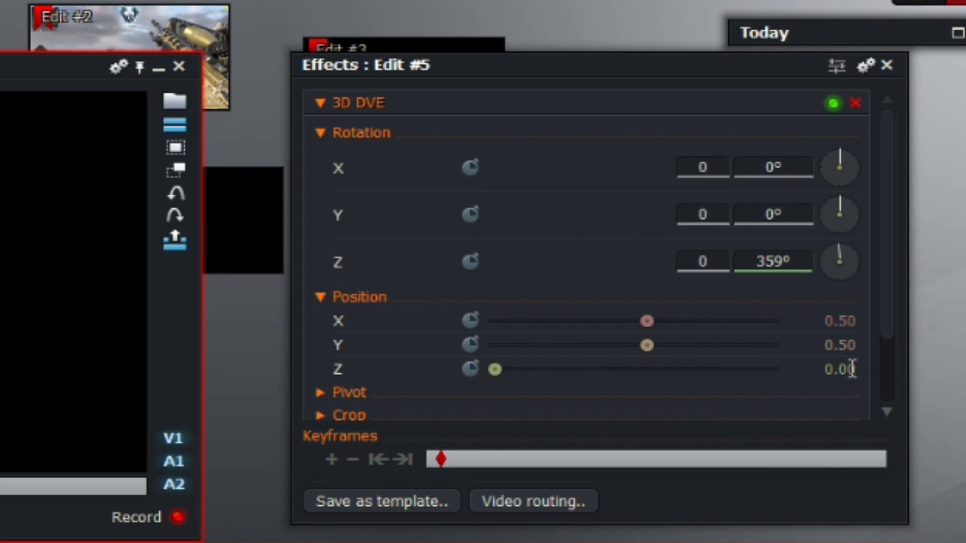
{"action": "mouse_move", "coordinate": [883, 453]}
{"action": "type", "text": "0.4"}
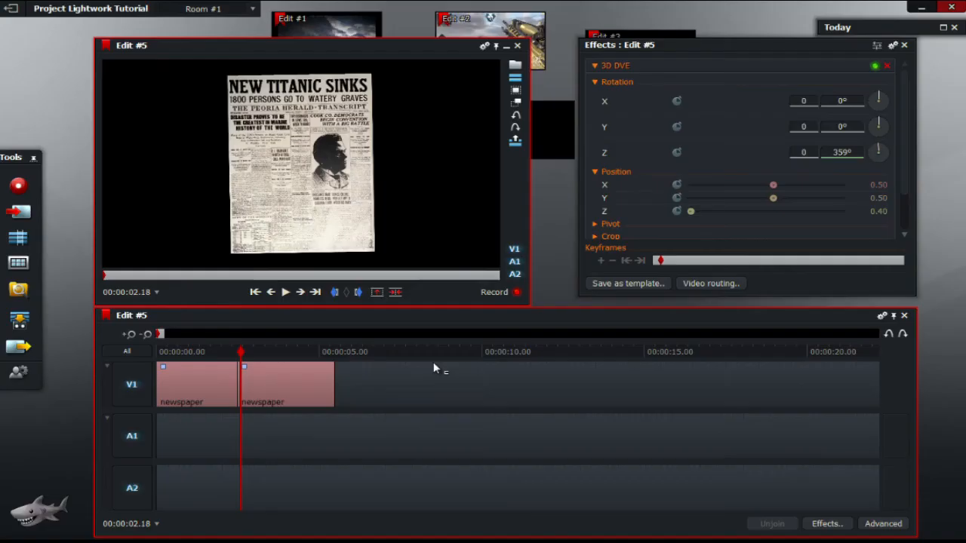
{"action": "mouse_move", "coordinate": [534, 406]}
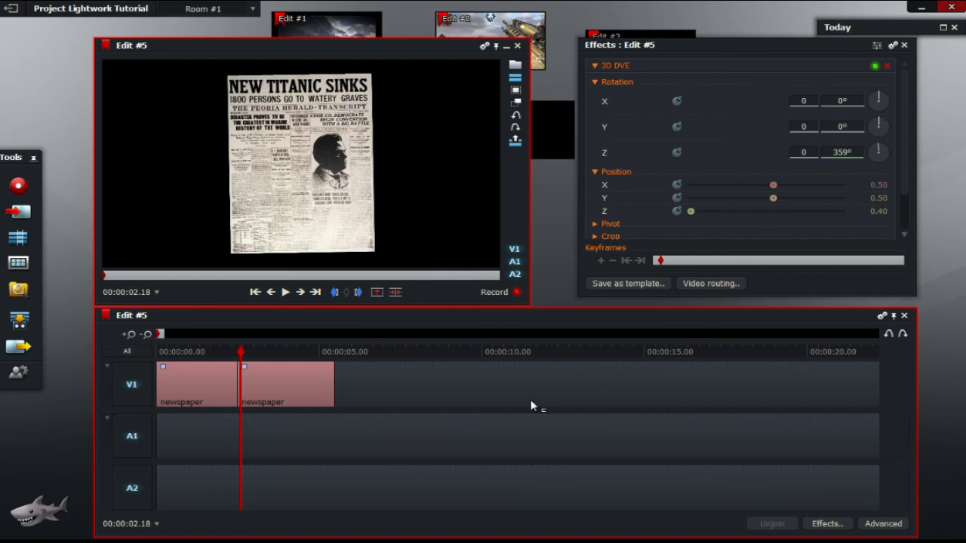
{"action": "mouse_move", "coordinate": [675, 184]}
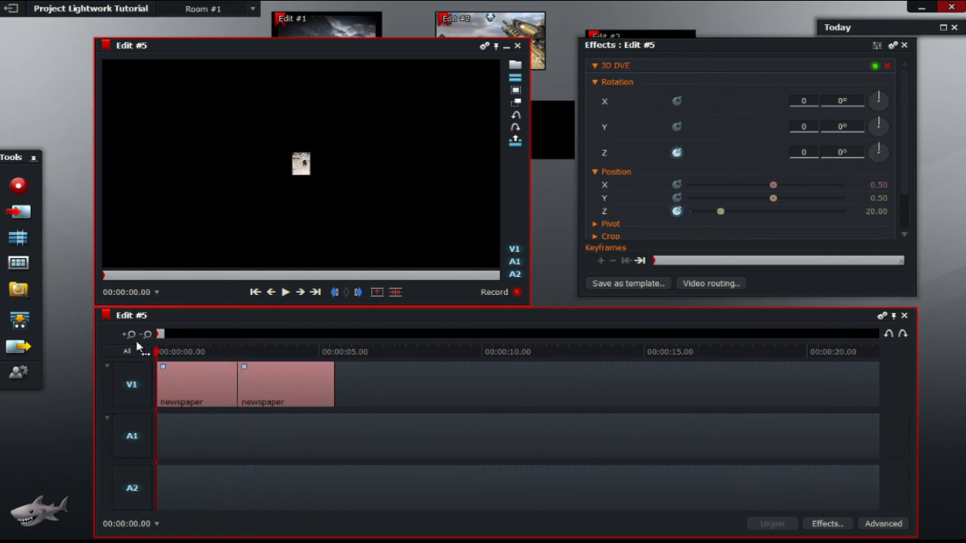
- Move the playhead back to 00:00:00.00 at the start of the edit
{"action": "left_click", "coordinate": [286, 292]}
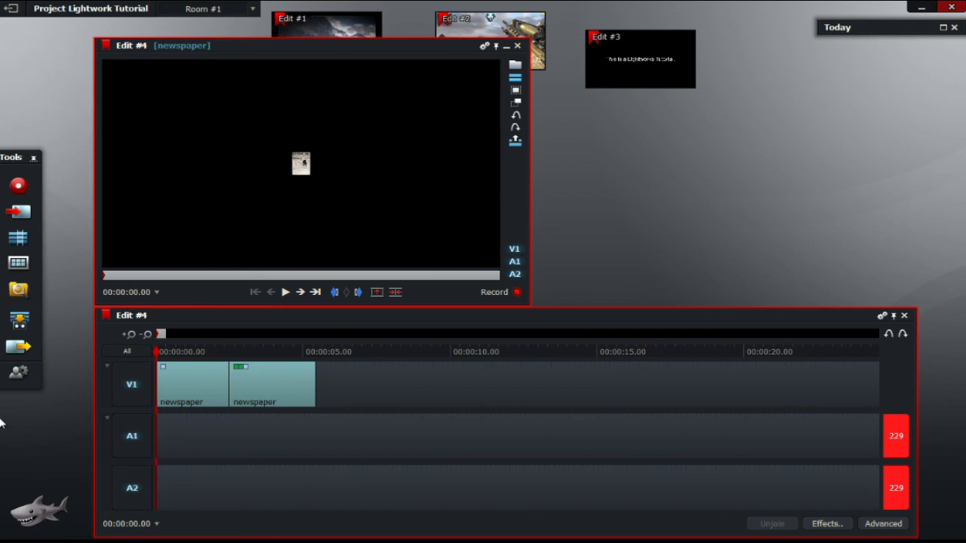
- Jump to about 4.20 seconds in Edit #4 to show the News Flash Live overlay
{"action": "left_click", "coordinate": [293, 352]}
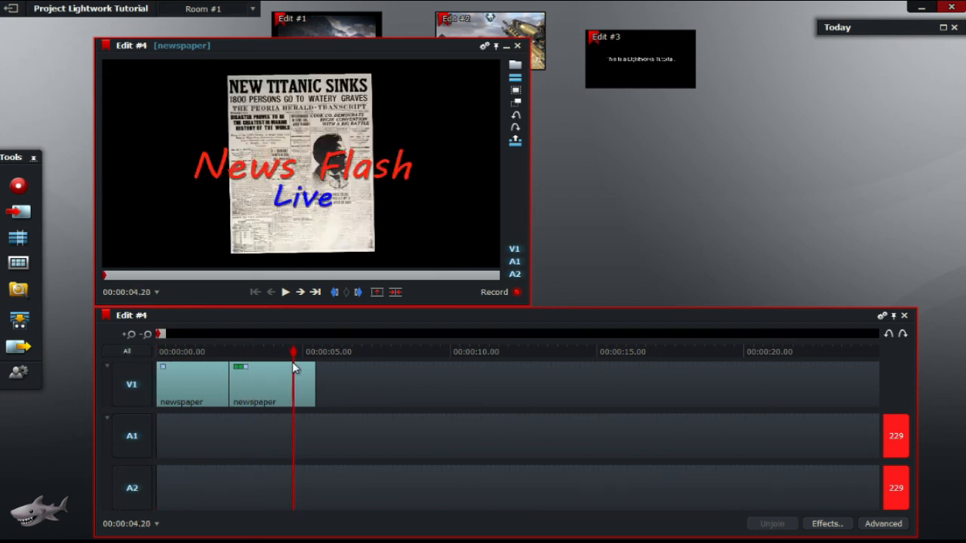